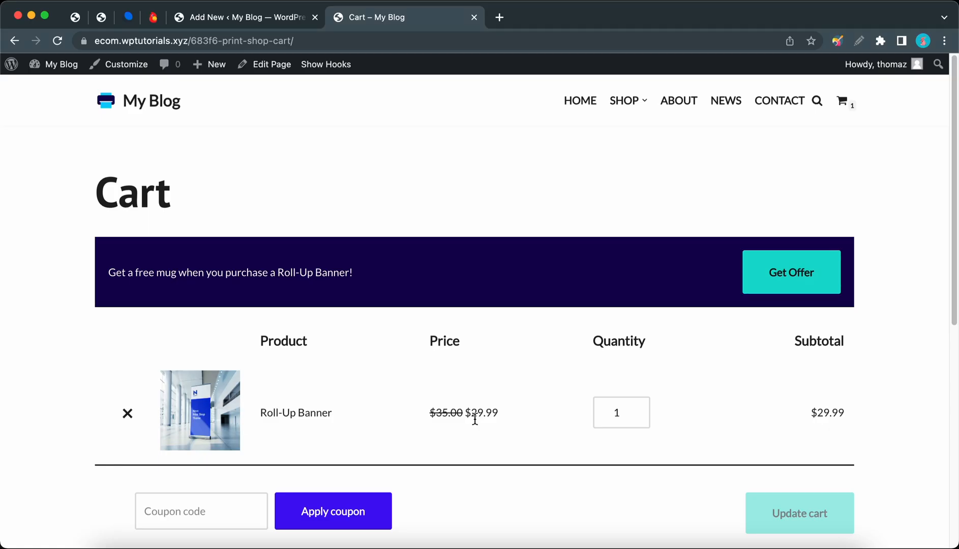
- Claim the free mug offer via the Get Offer button in the cart announcement bar
left_click(792, 272)
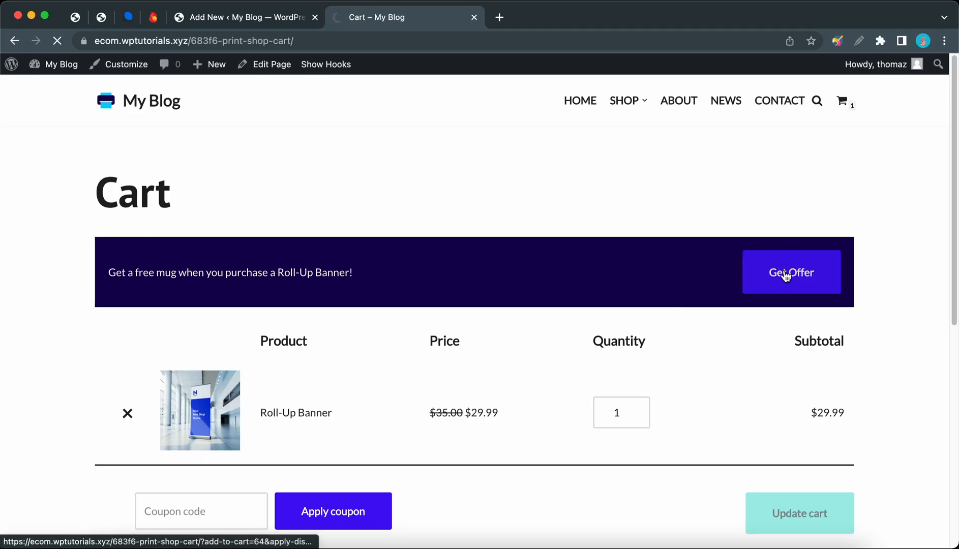
left_click(792, 272)
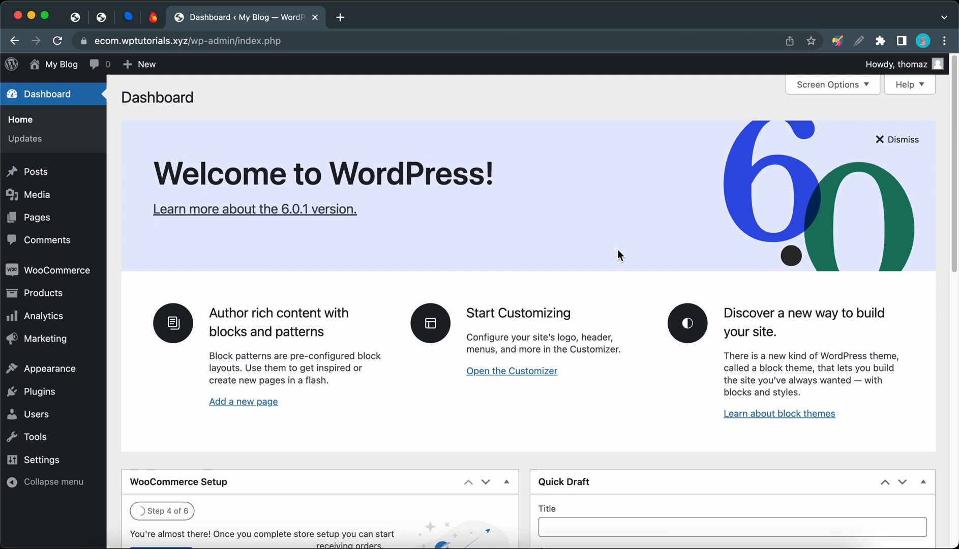
mouse_move(40, 460)
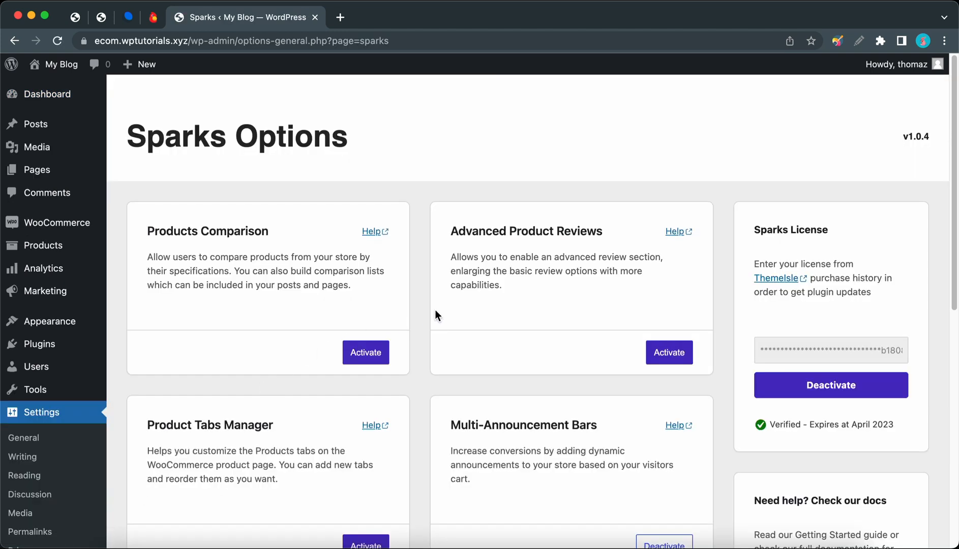
- Scroll the Sparks options to the Multi-Announcement Bars module, already active
scroll("down", 3)
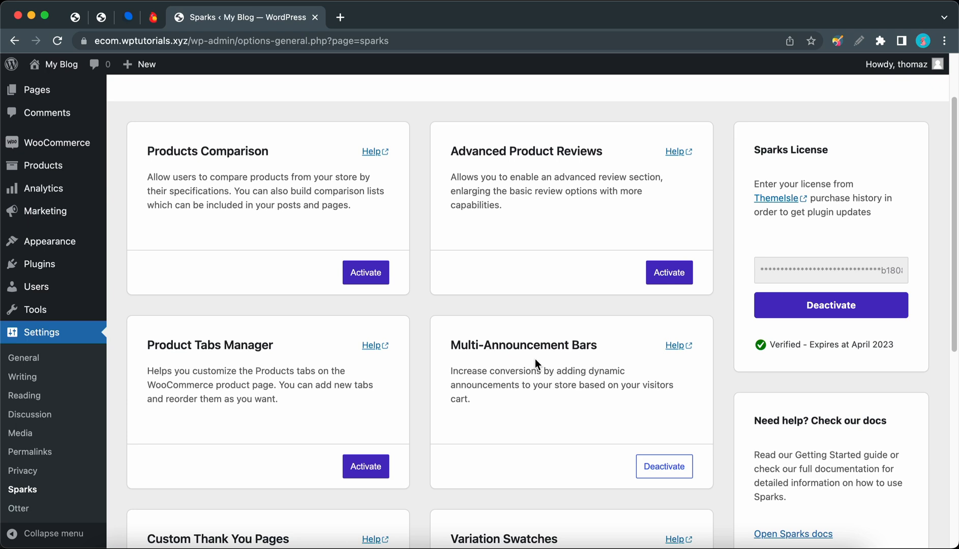
mouse_move(543, 407)
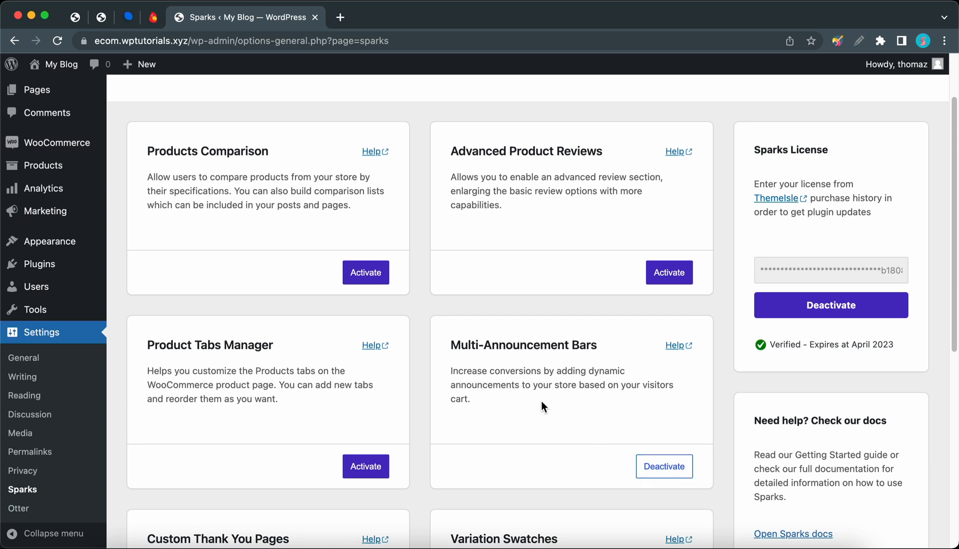
mouse_move(45, 211)
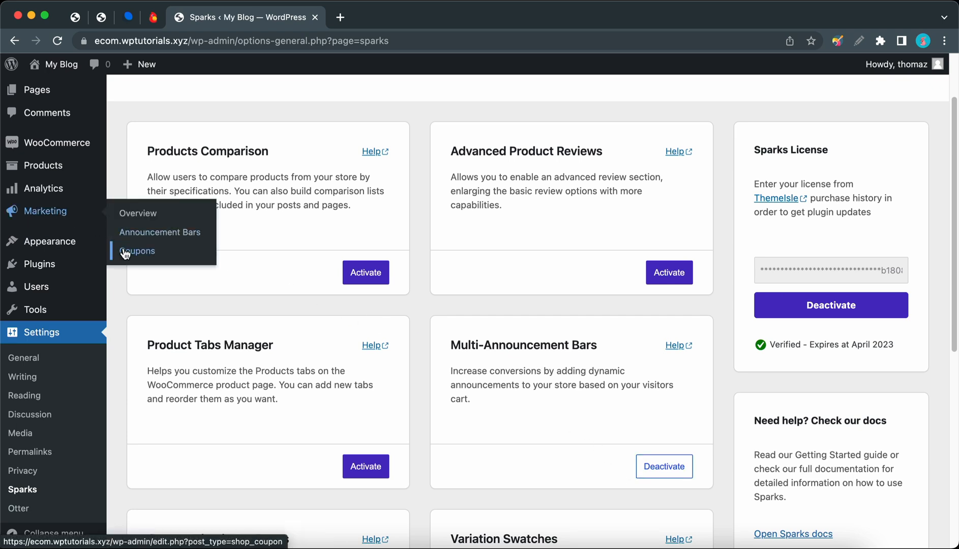
- Start a new coupon in Marketing > Coupons with code 'freemug'
left_click(137, 250)
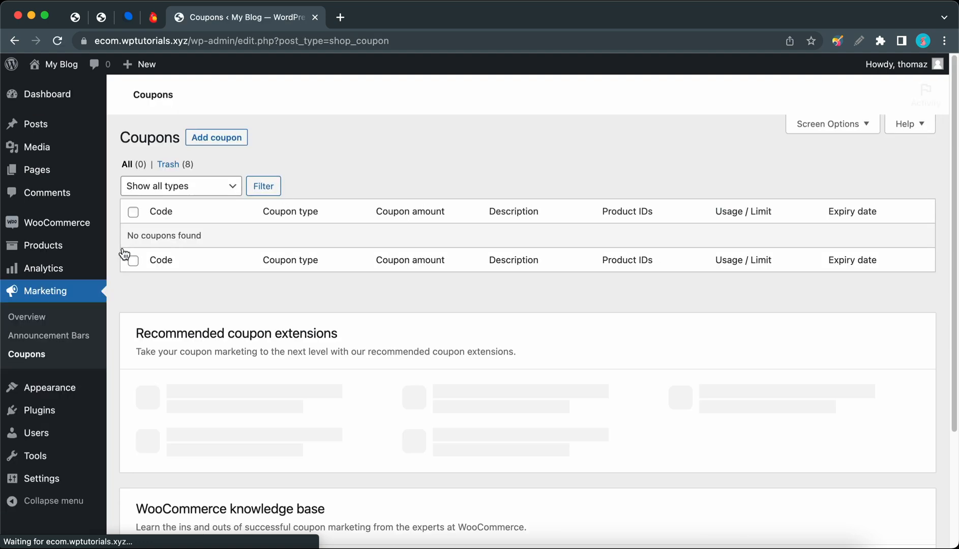
mouse_move(204, 158)
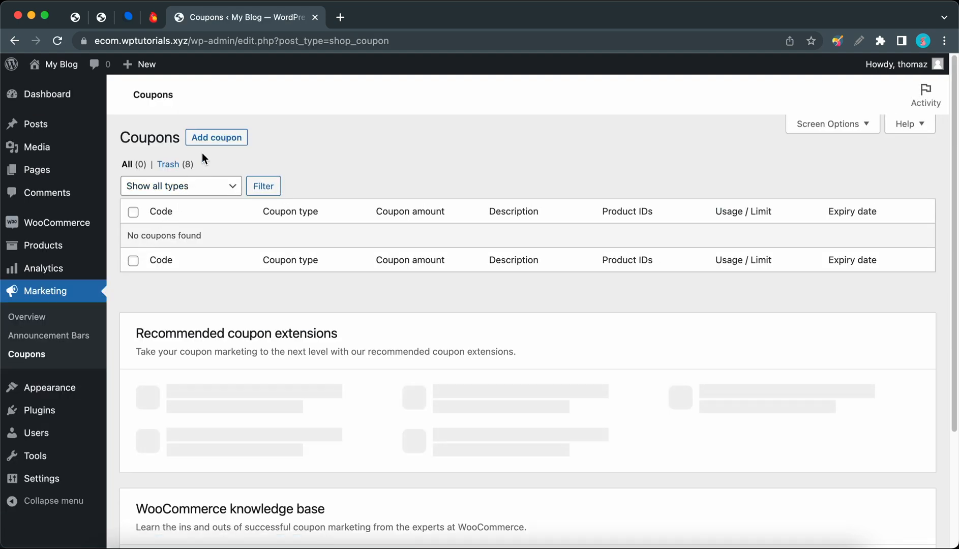
left_click(216, 137)
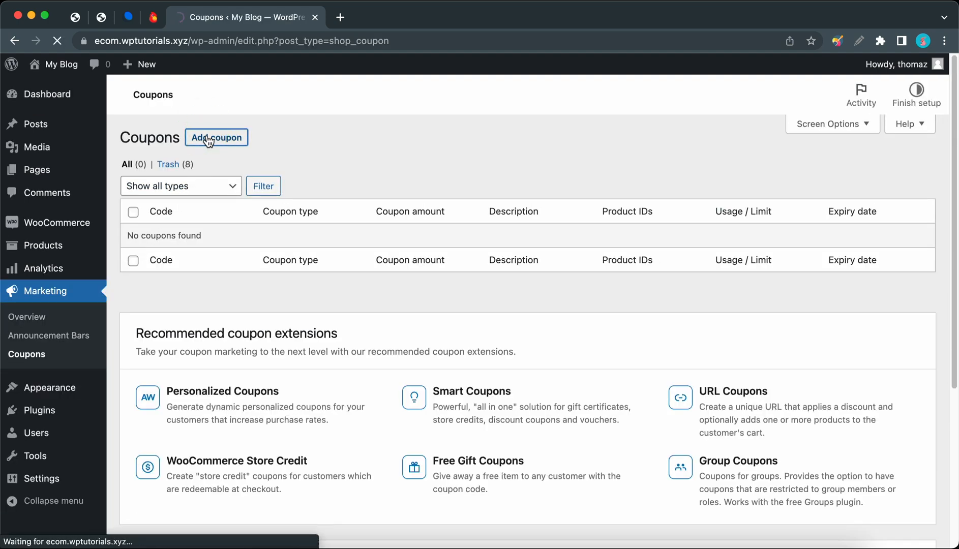
left_click(216, 138)
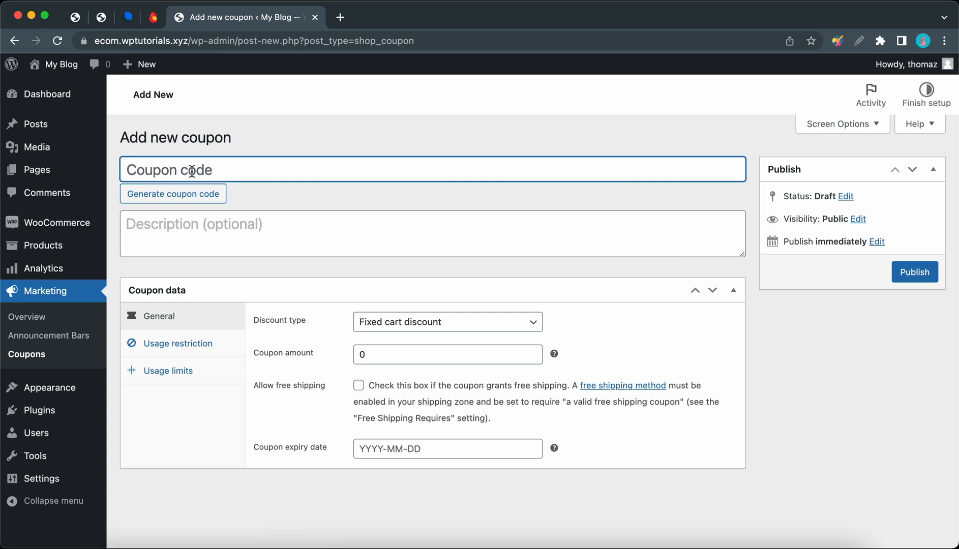
type("freemug")
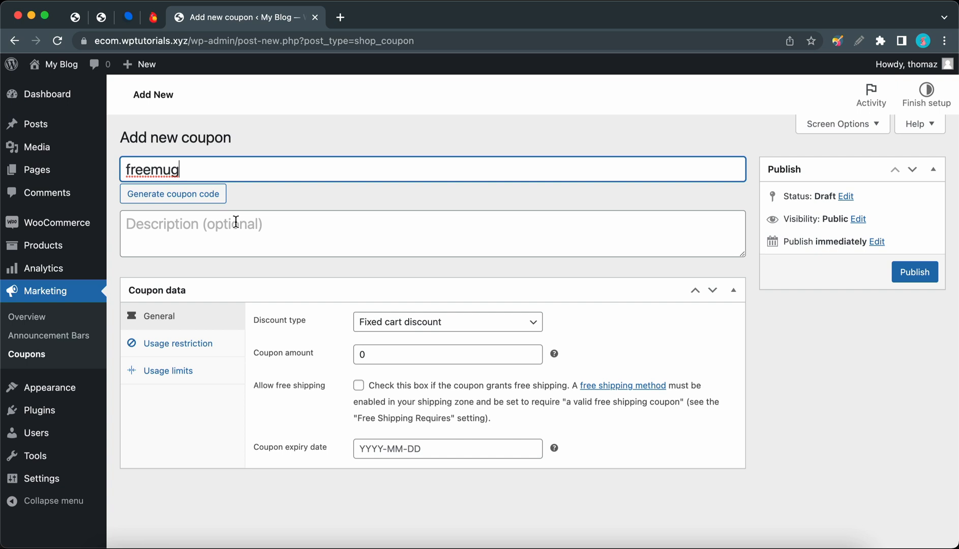
- Make the coupon a percentage discount with amount 100
left_click(448, 321)
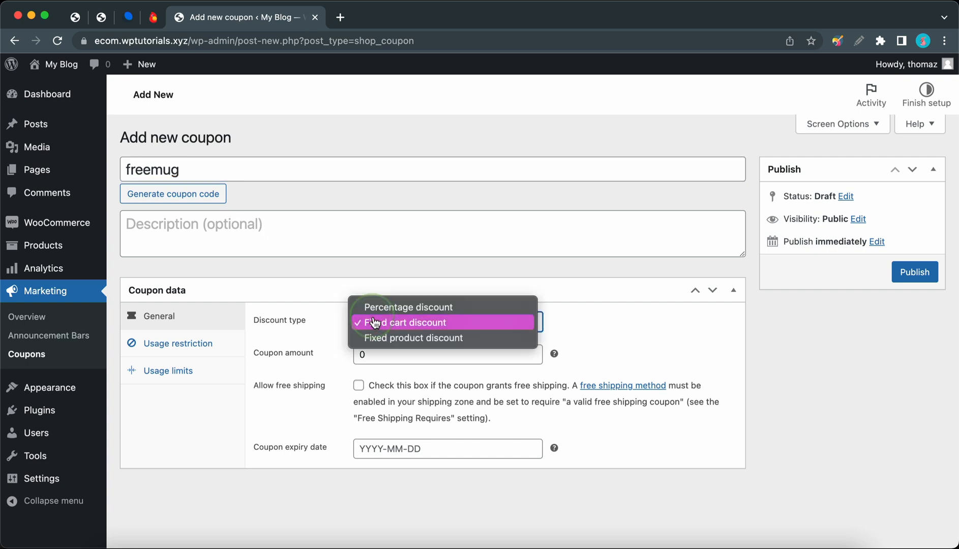
left_click(408, 307)
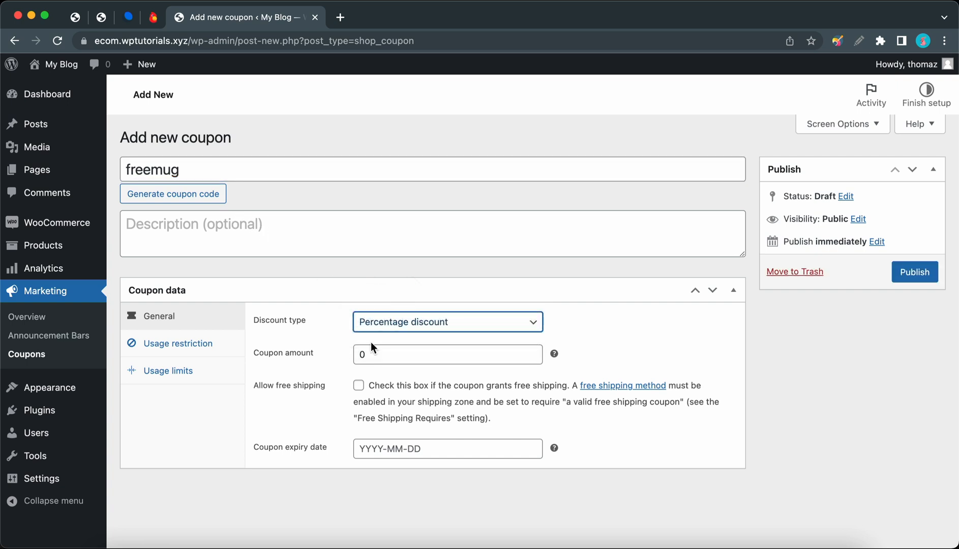
type("1000")
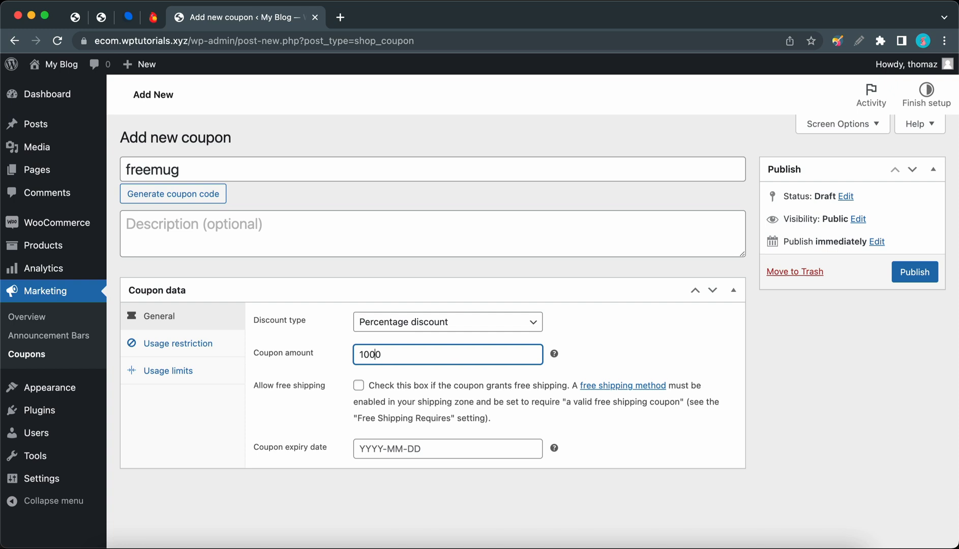
key("Backspace")
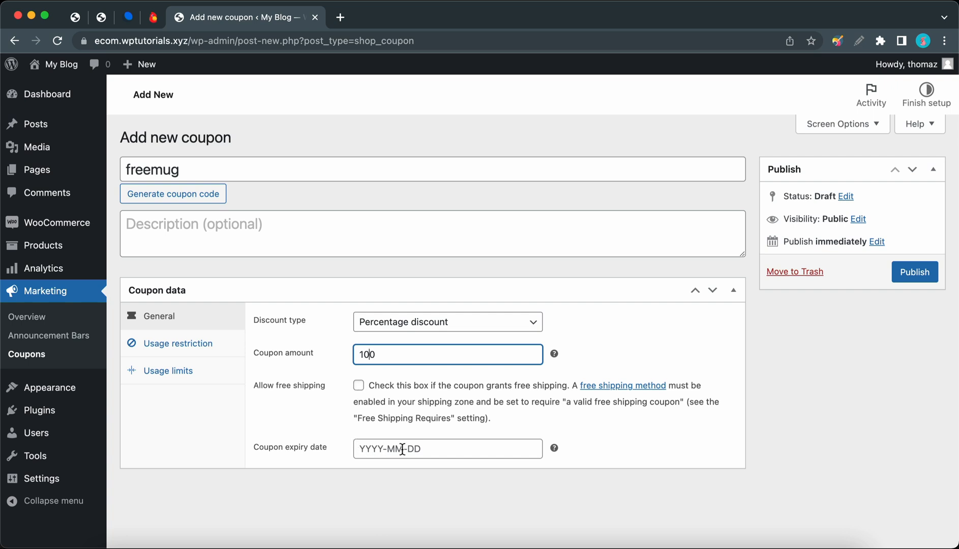
mouse_move(222, 361)
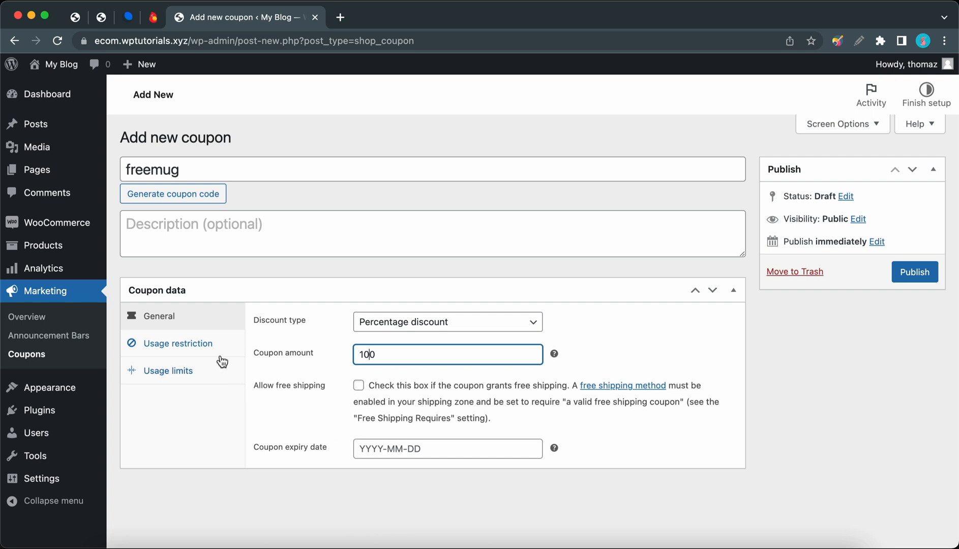
- Restrict the coupon's usage to the Ceramic Mugs product
left_click(177, 342)
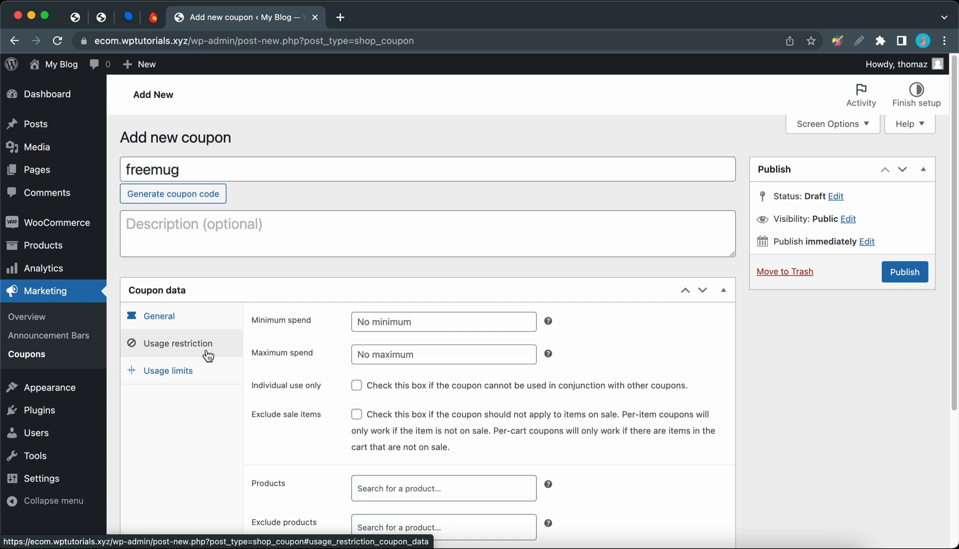
mouse_move(337, 342)
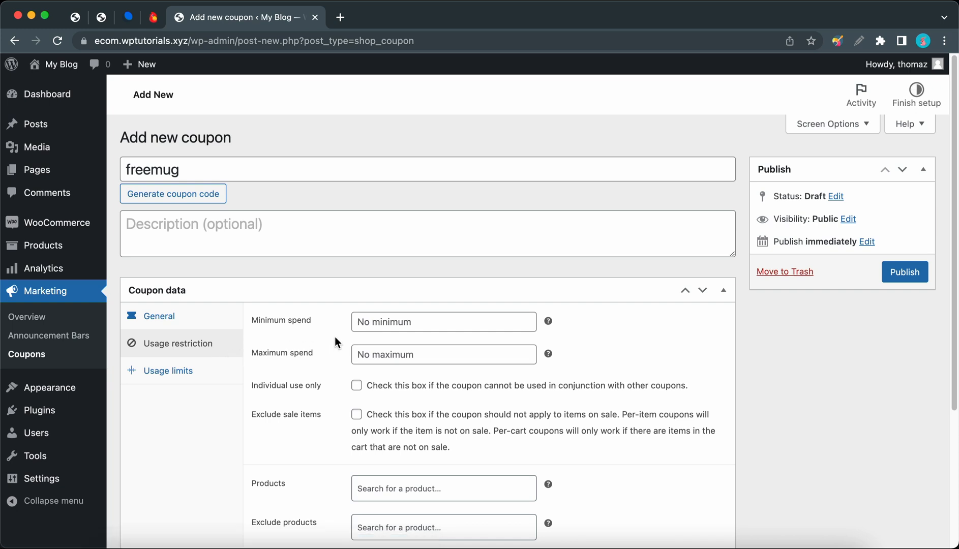
scroll("down", 3)
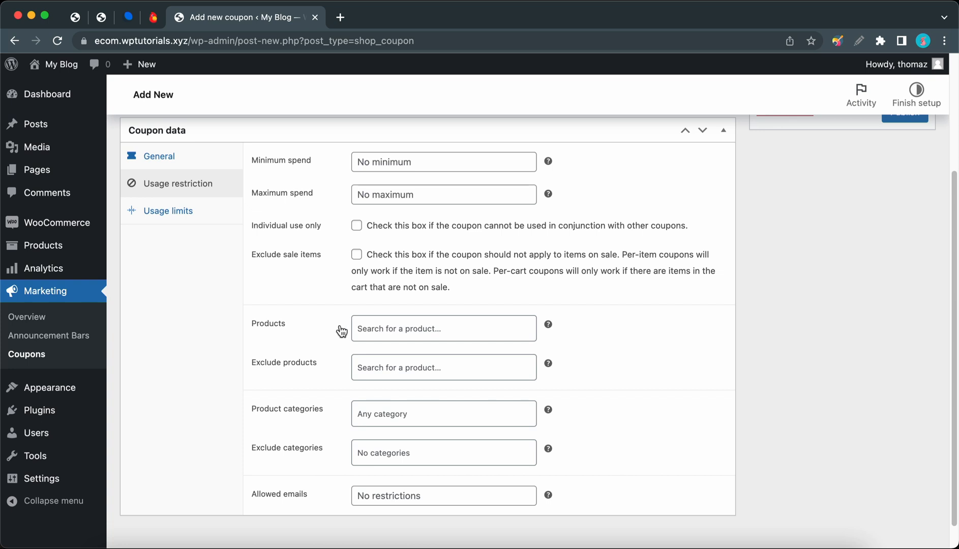
left_click(444, 328)
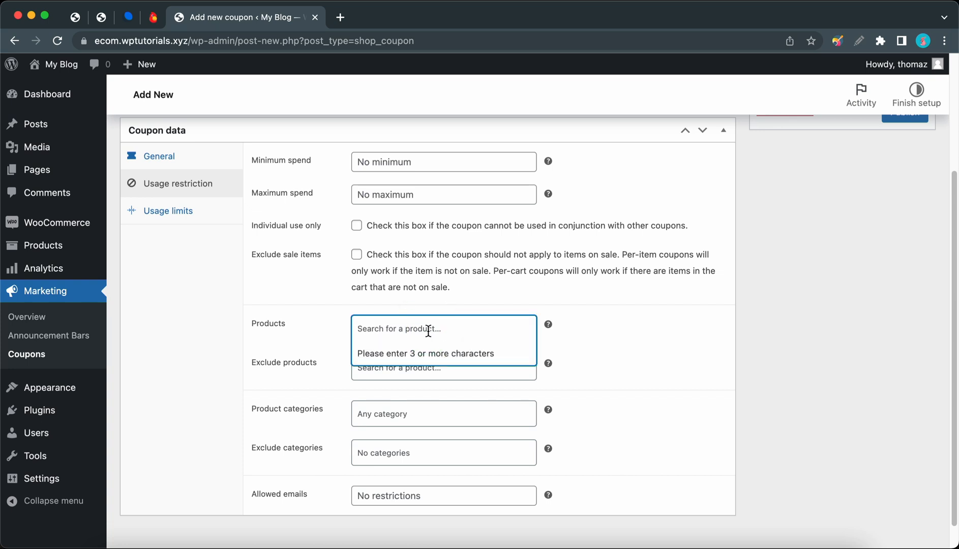
type("mug")
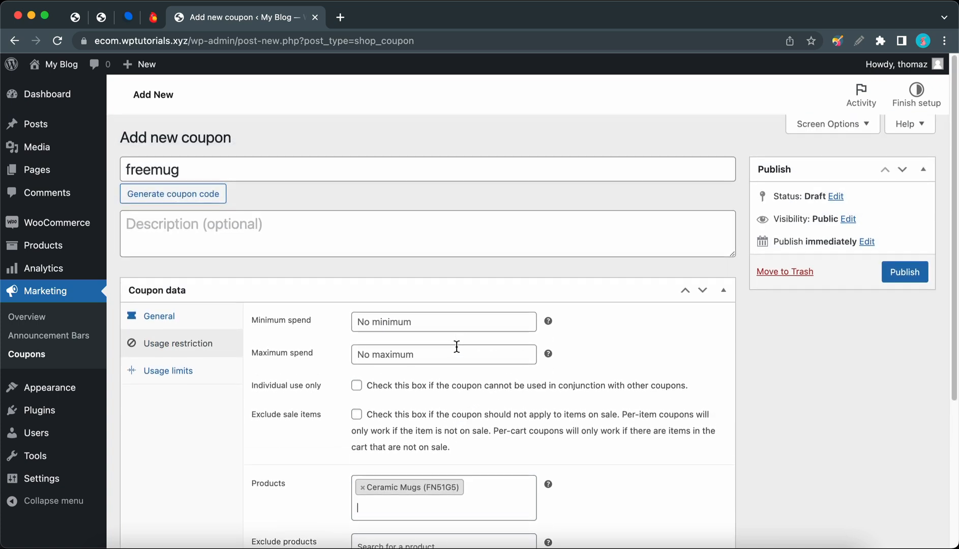
mouse_move(618, 329)
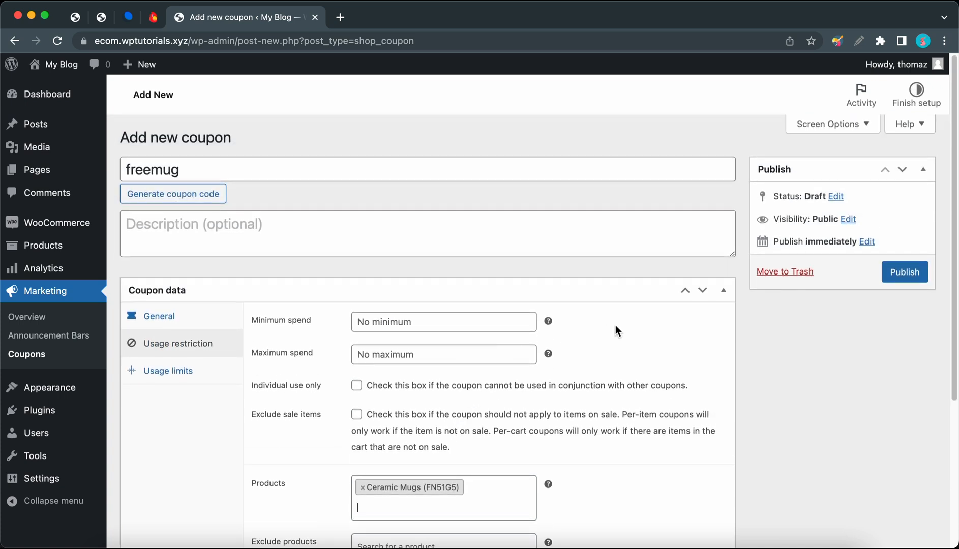
- Publish the freemug coupon
left_click(904, 271)
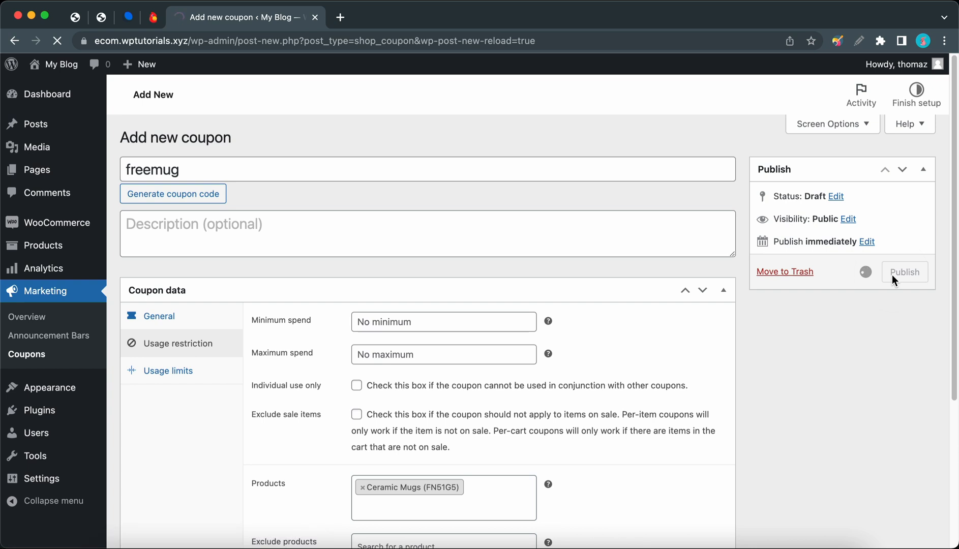
left_click(904, 272)
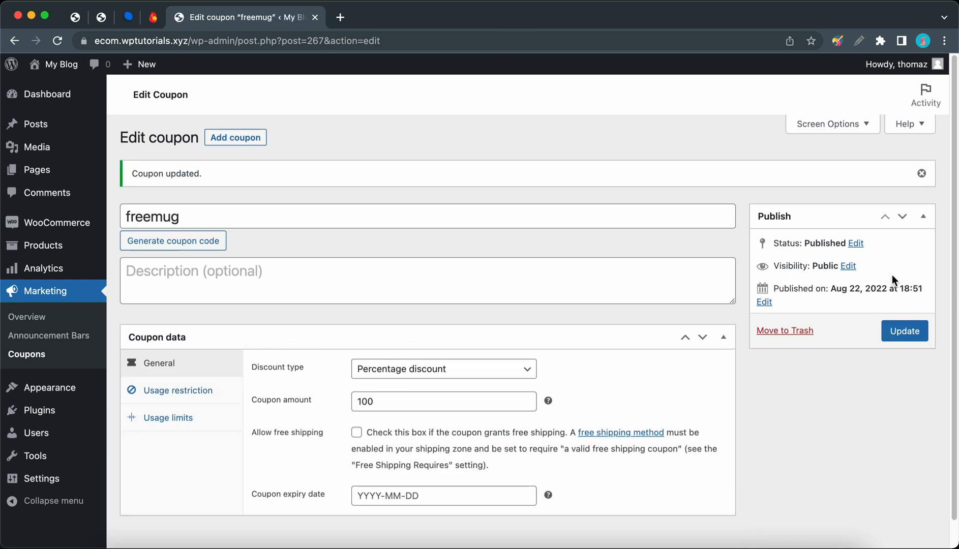
- Create a new announcement bar titled 'Free Mug Announcement'
left_click(49, 336)
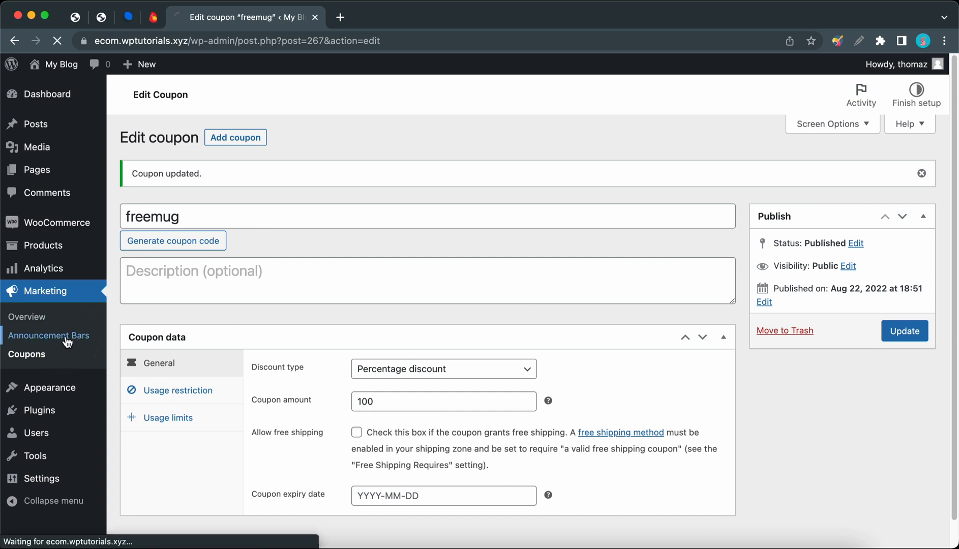
left_click(49, 336)
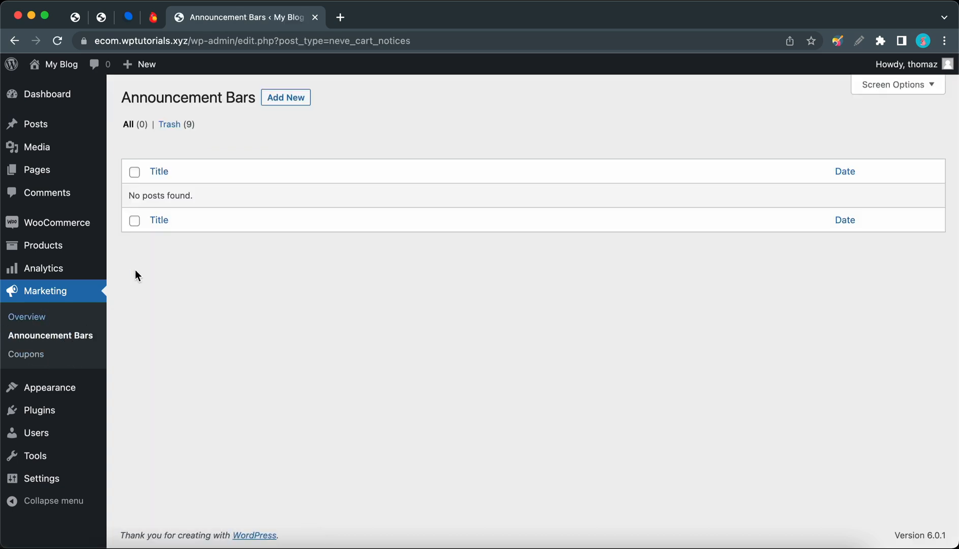
left_click(286, 97)
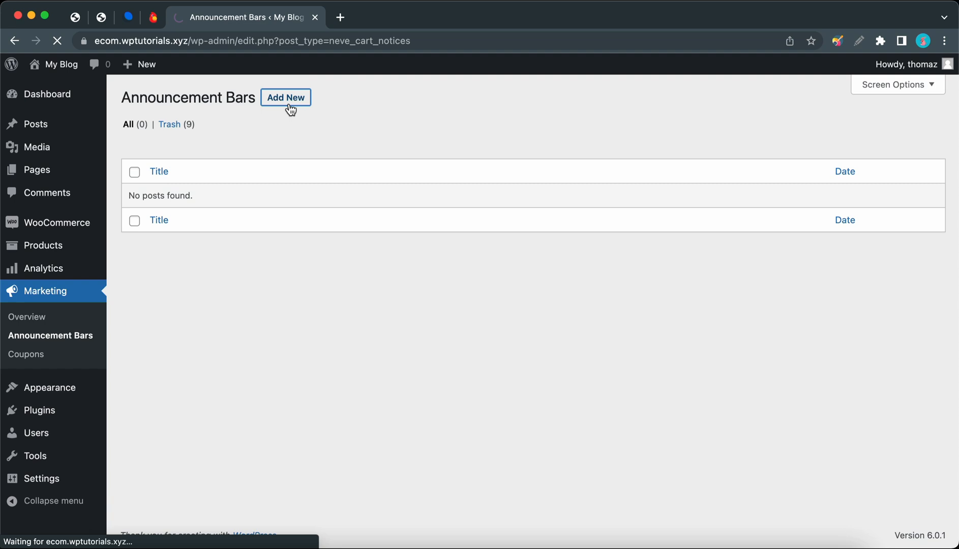
left_click(285, 96)
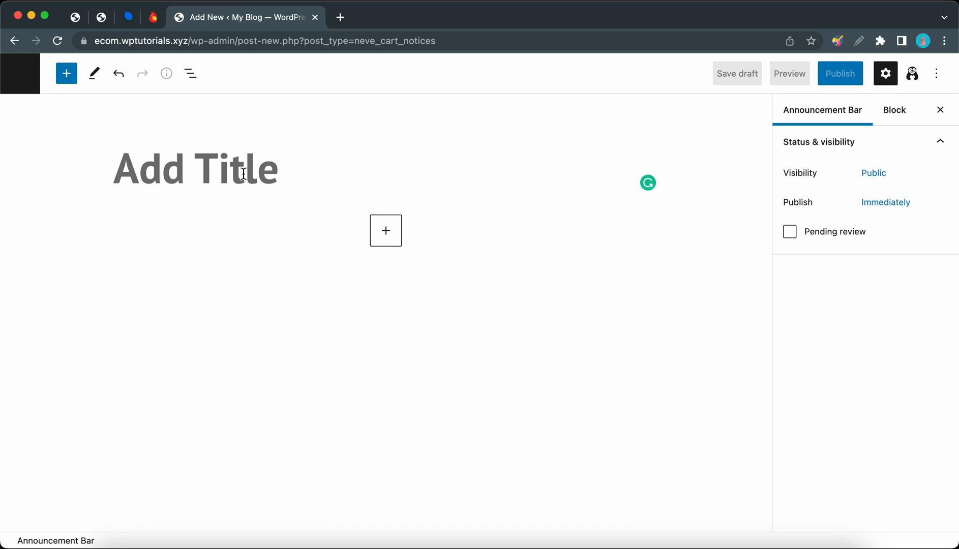
type("Free Mug Announ")
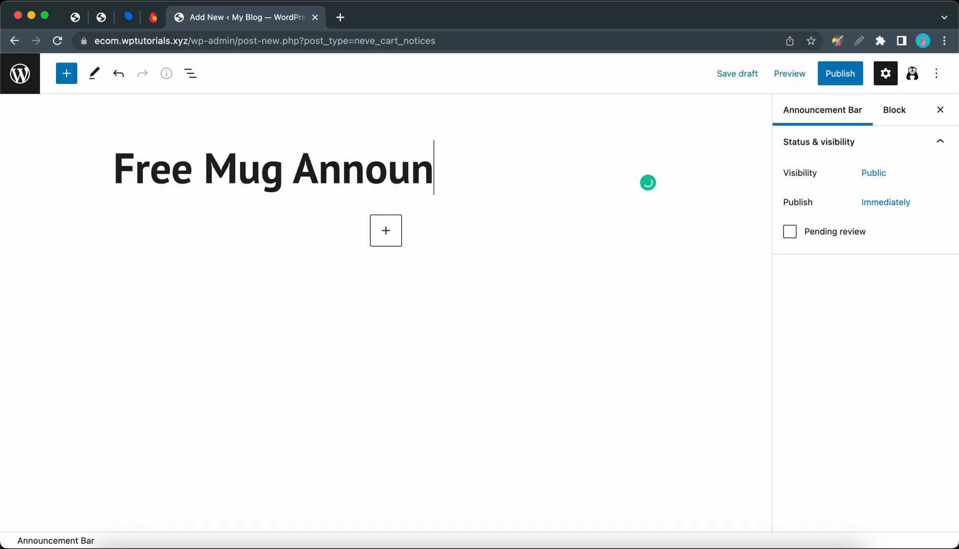
type("cement")
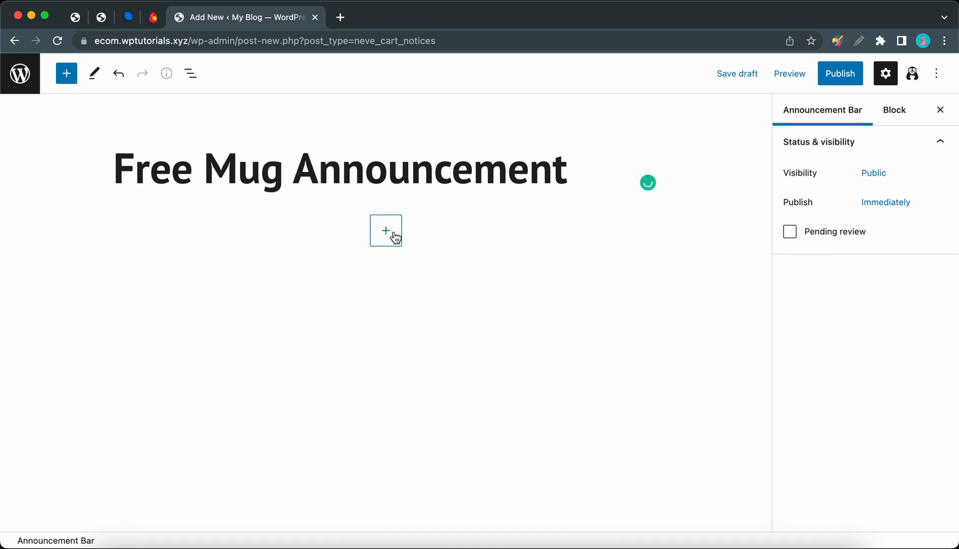
- Add a Cart notice block to the announcement content
left_click(386, 231)
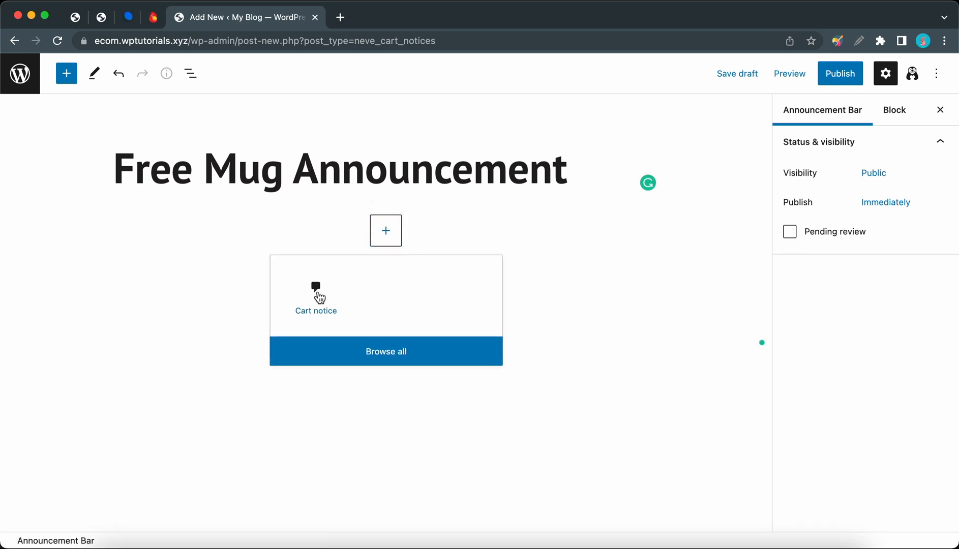
left_click(315, 296)
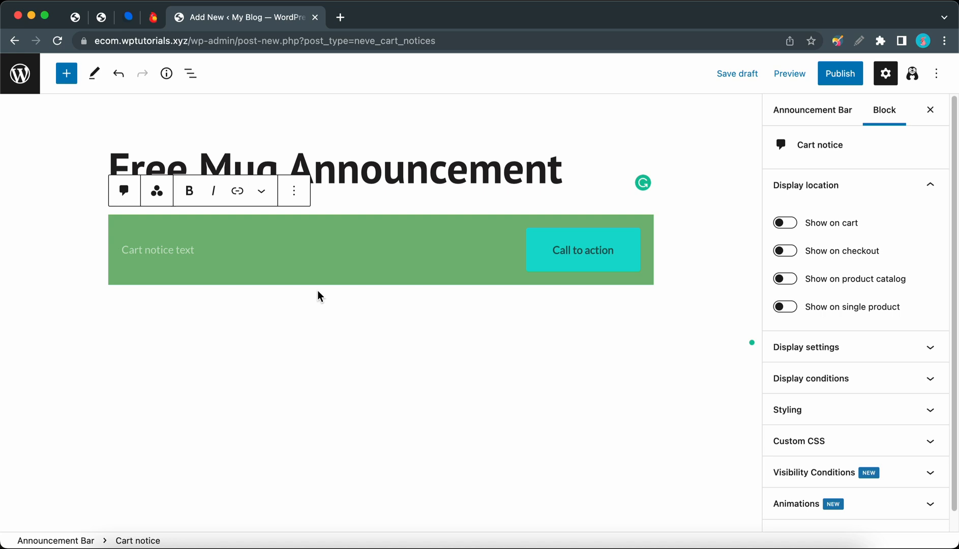
mouse_move(814, 192)
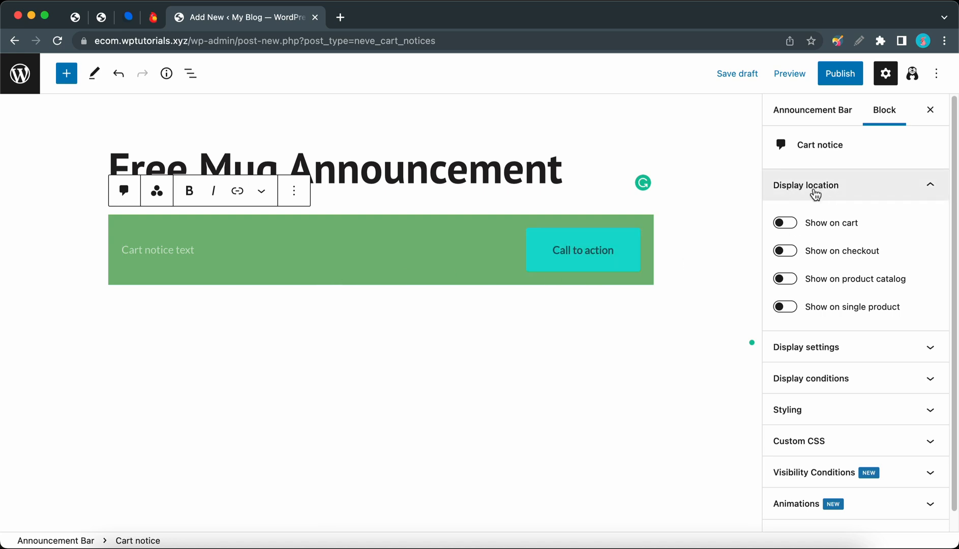
- Enable 'Show on cart' and 'Show on checkout' under Display location
left_click(784, 223)
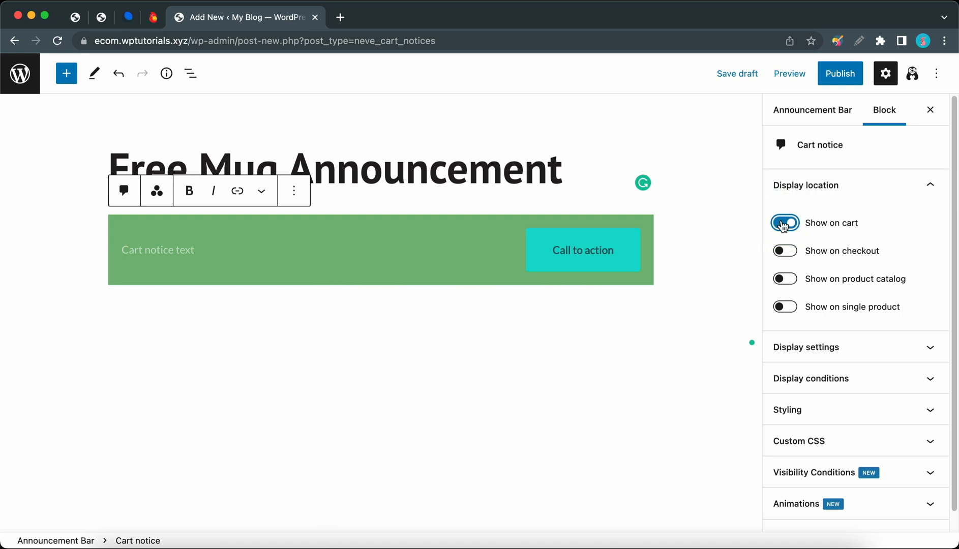
left_click(785, 223)
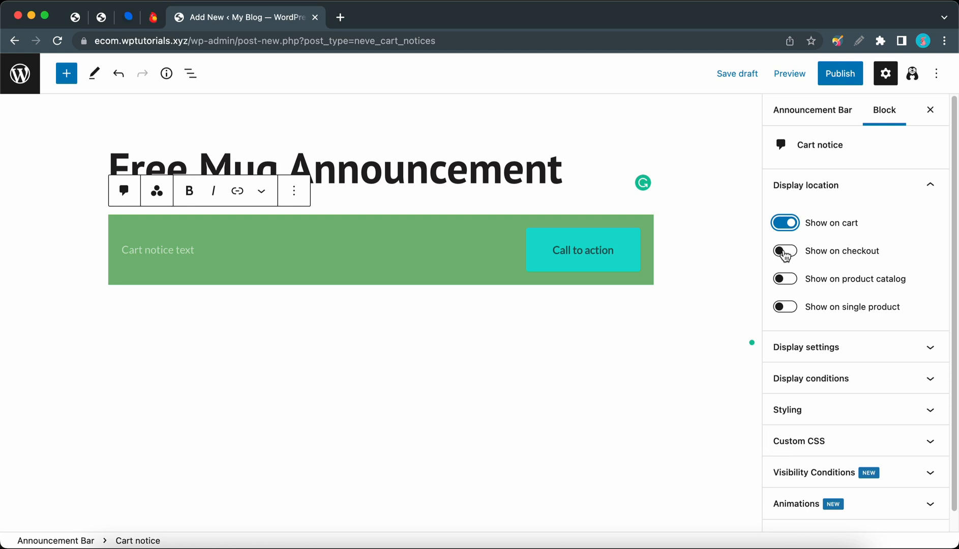
left_click(784, 250)
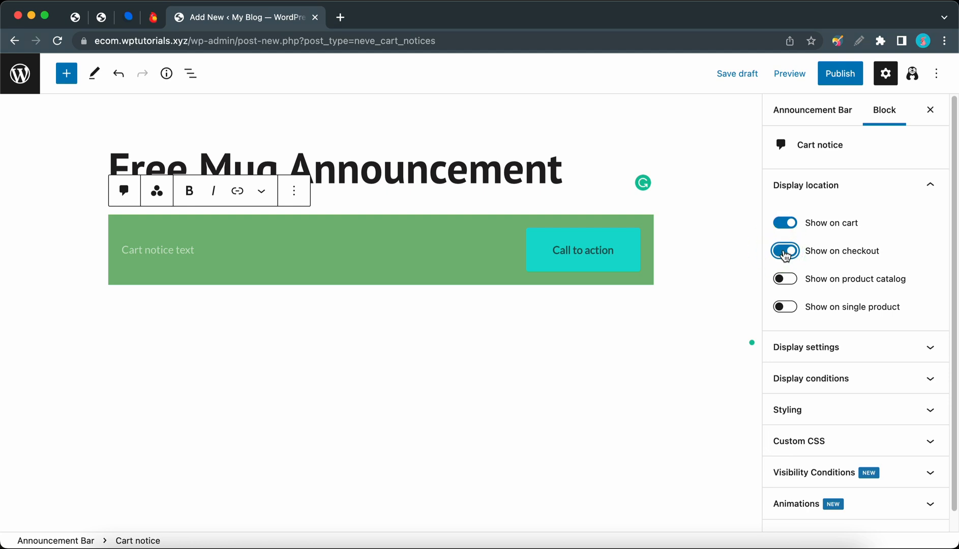
left_click(784, 250)
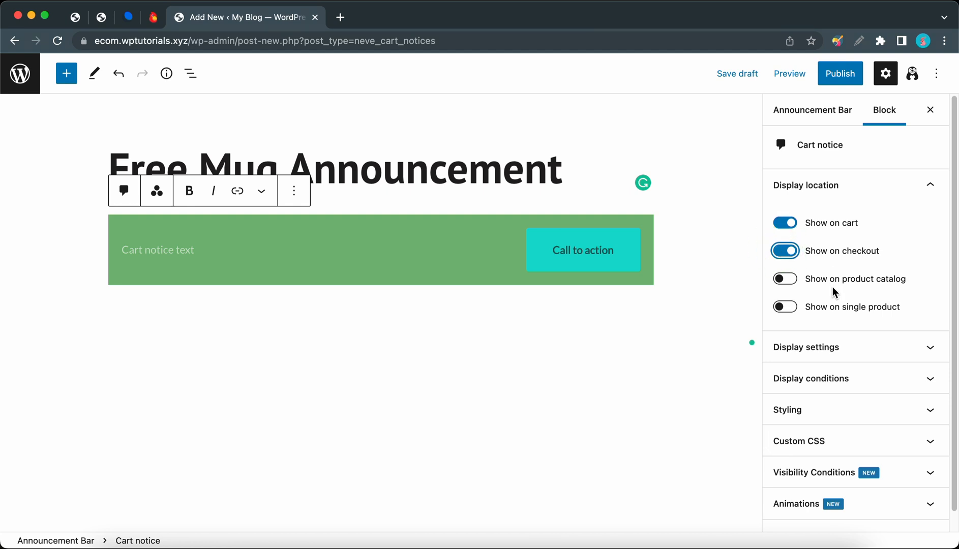
left_click(806, 347)
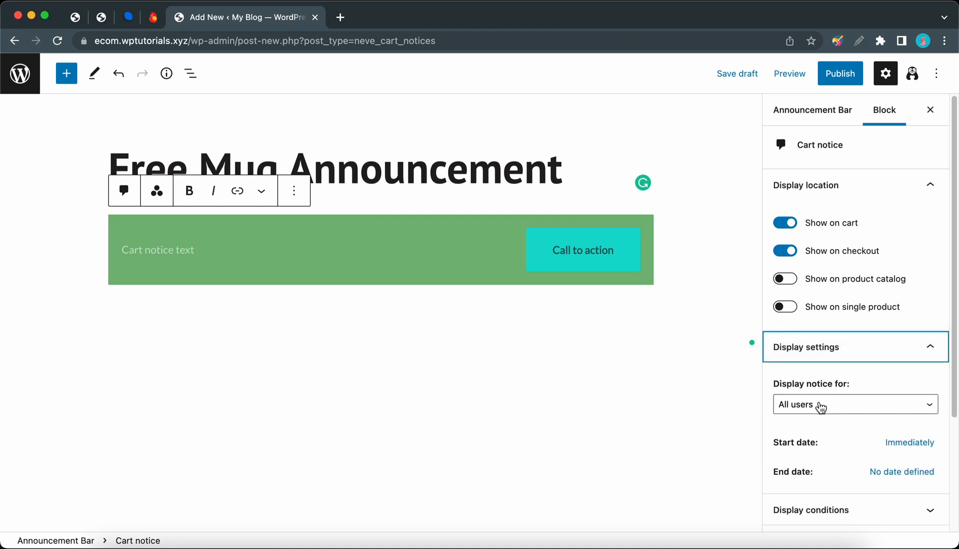
- Set the display condition to 'Product in cart' including Roll-Up Banner
left_click(854, 404)
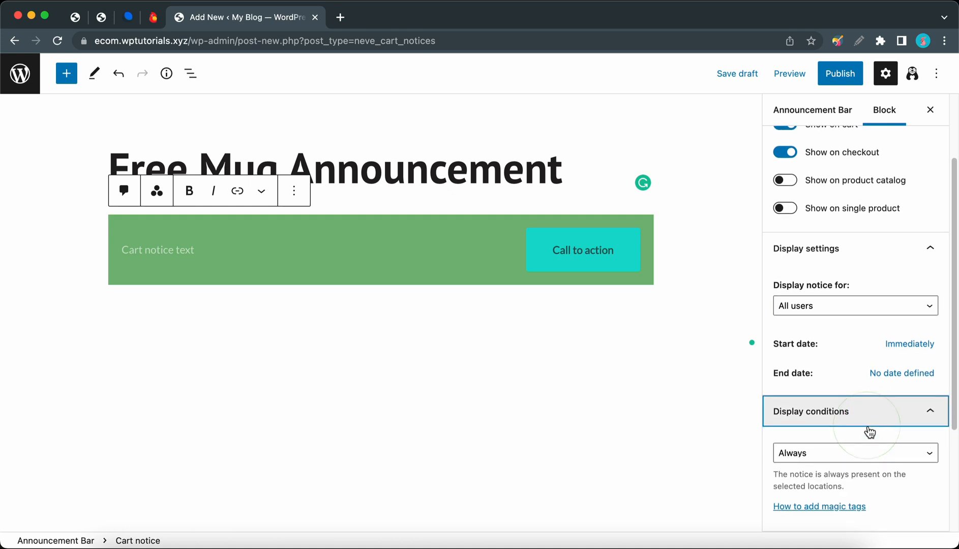
left_click(854, 453)
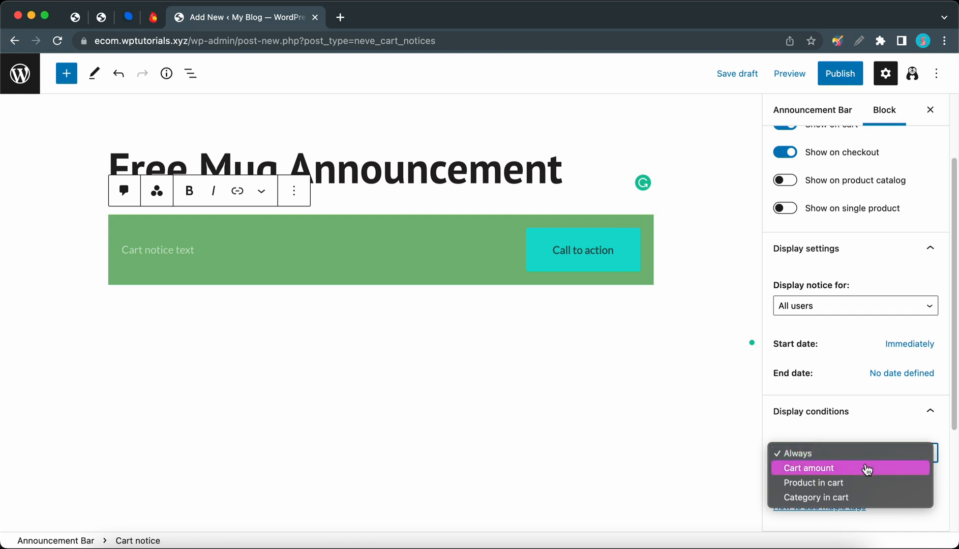
left_click(814, 483)
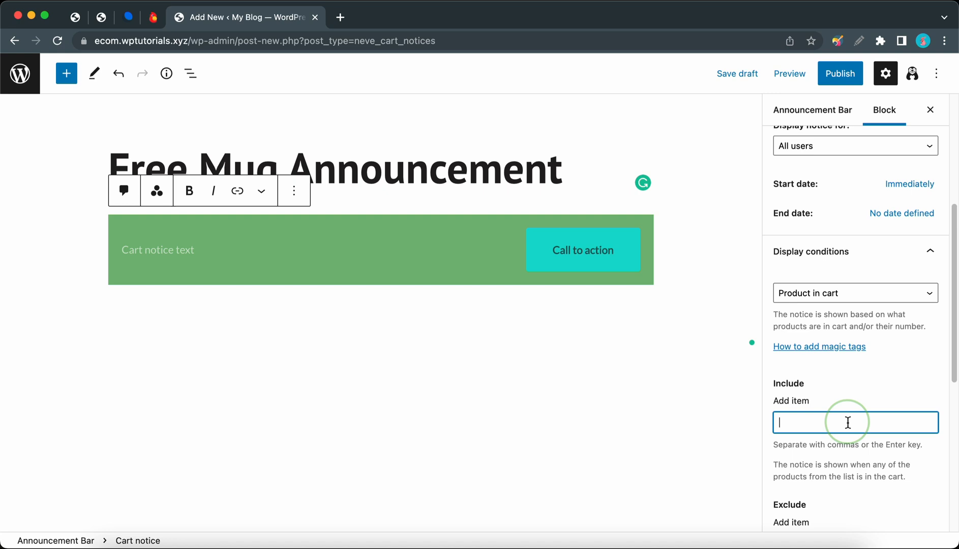
type("ro")
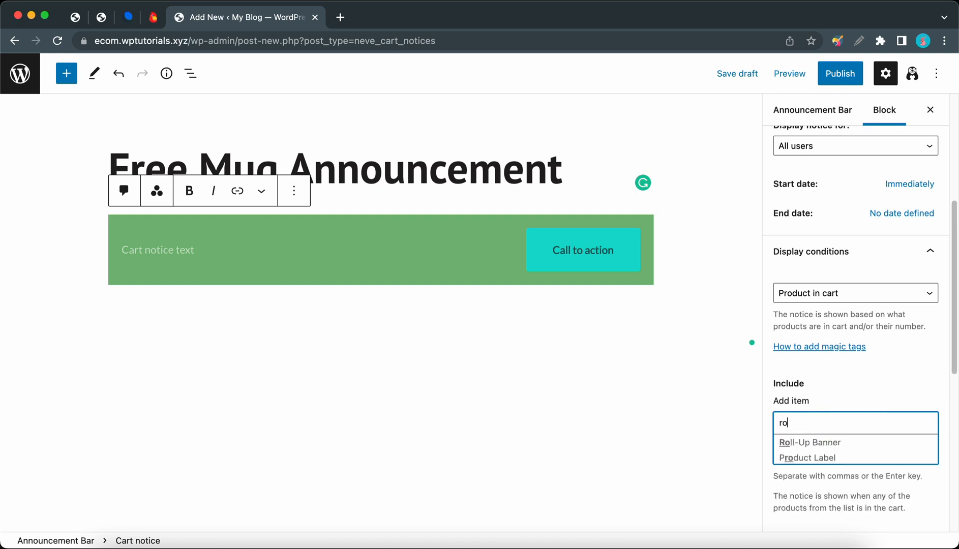
type("l")
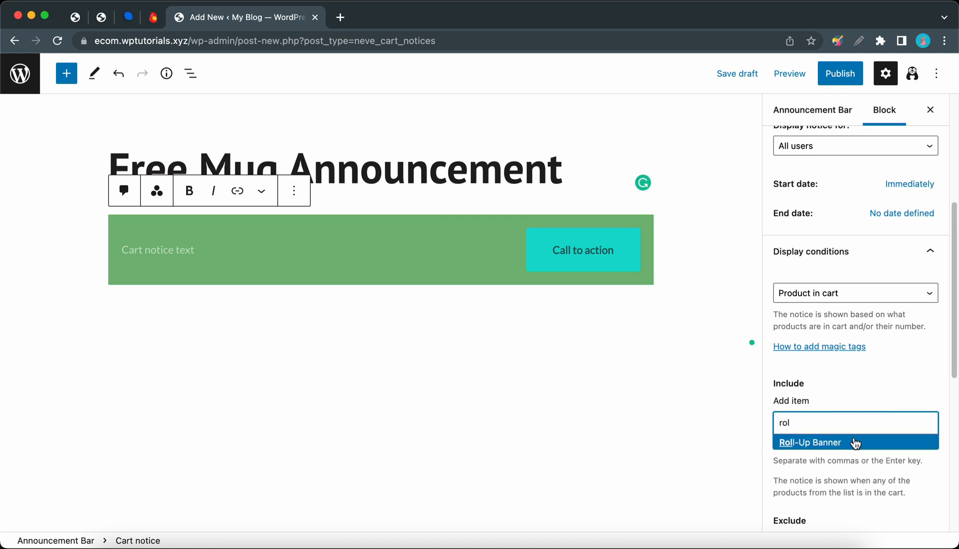
left_click(809, 442)
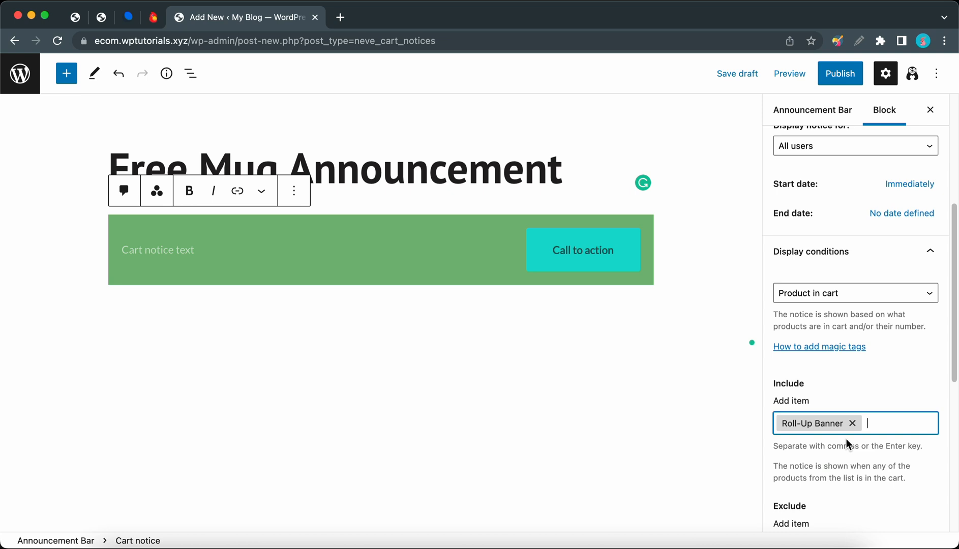
scroll("down", 3)
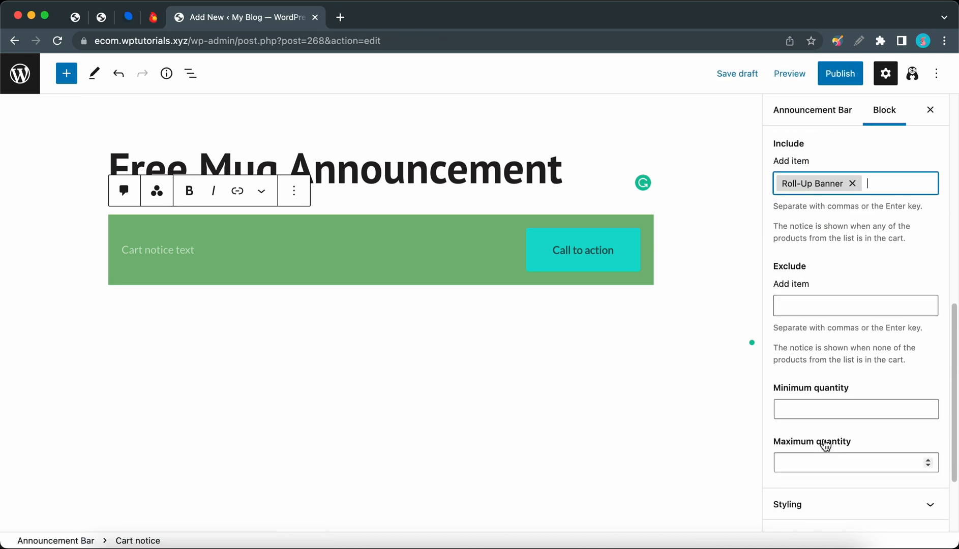
scroll("down", 3)
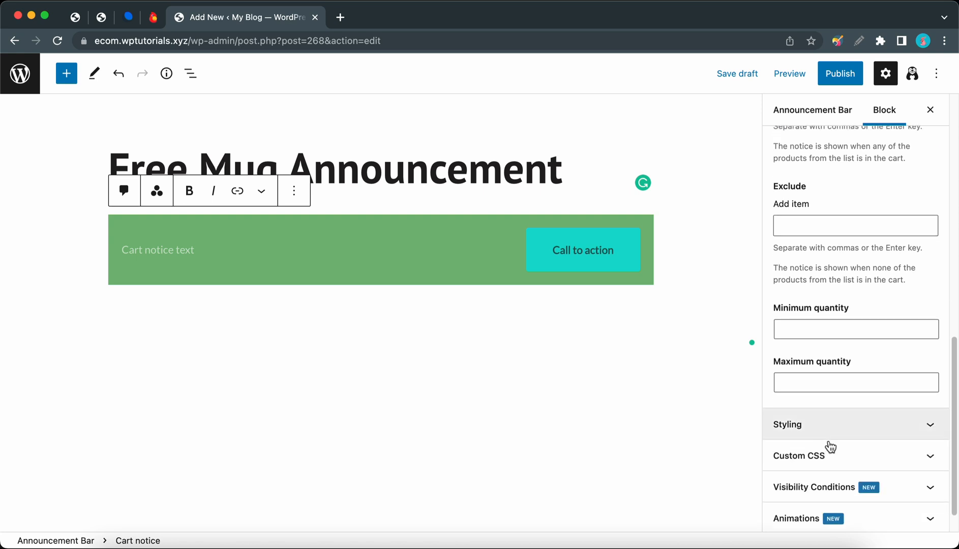
left_click(855, 424)
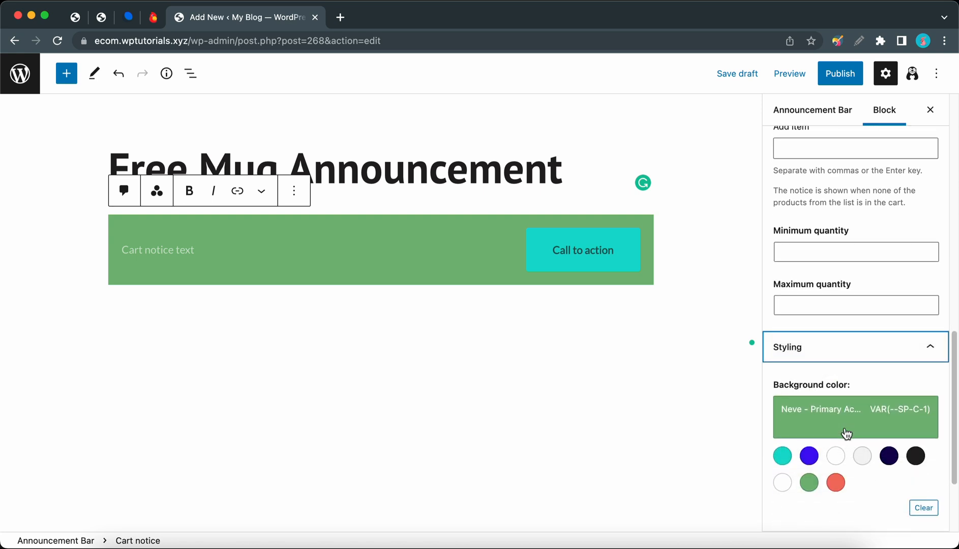
- Set the notice background color to the dark navy swatch
left_click(889, 455)
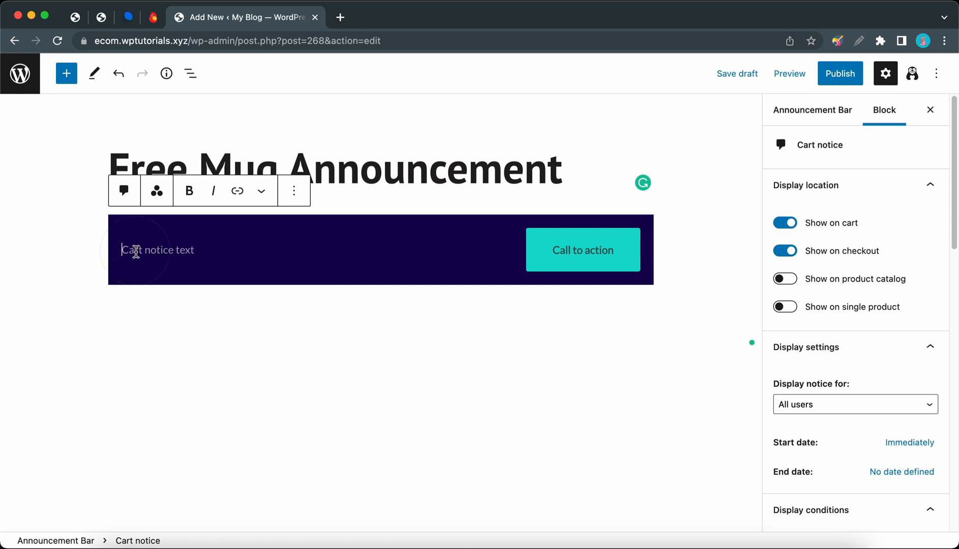
- Write 'Get a free mug when you purchase a' as the notice text
type("Get a f")
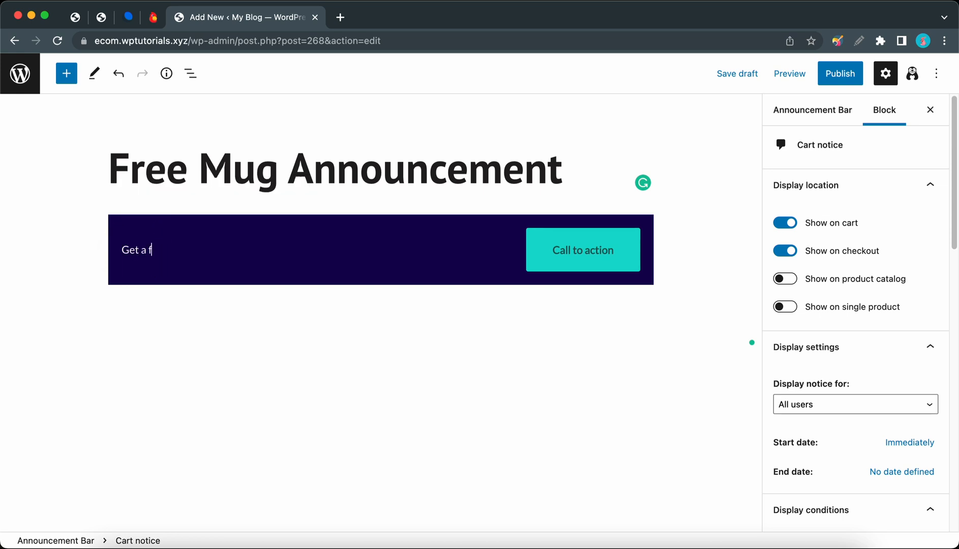
type("ree mug when")
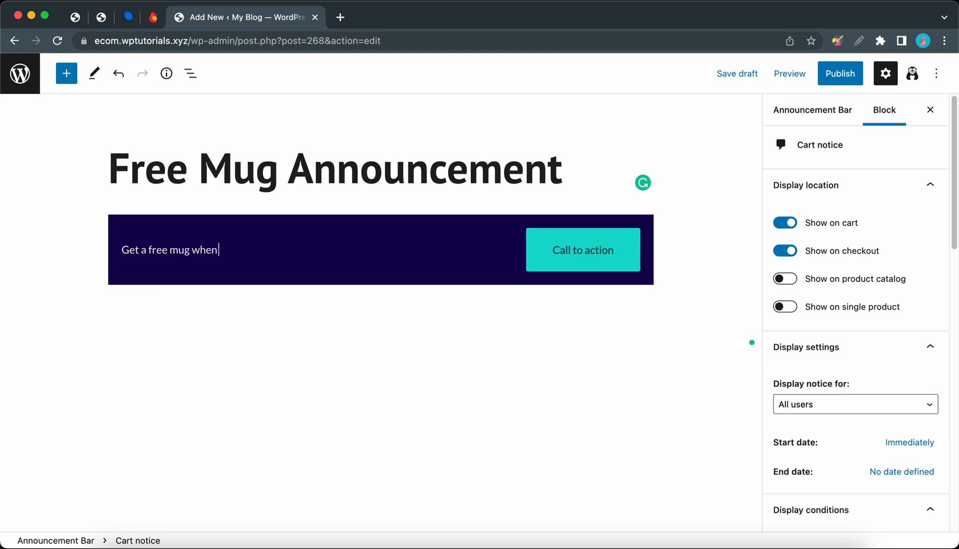
type("you purchase a")
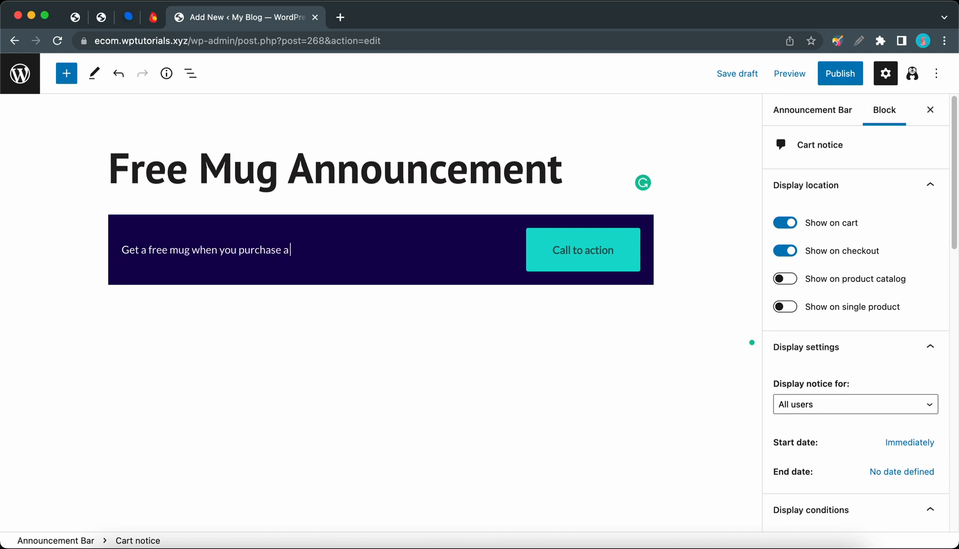
mouse_move(137, 250)
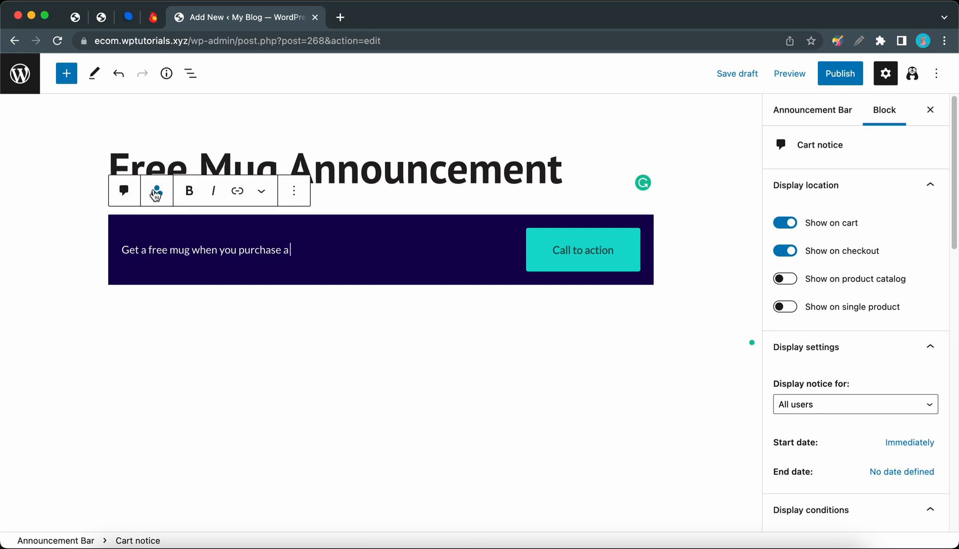
- Insert the {products_in_cart} magic tag and finish the sentence with '!'
left_click(157, 190)
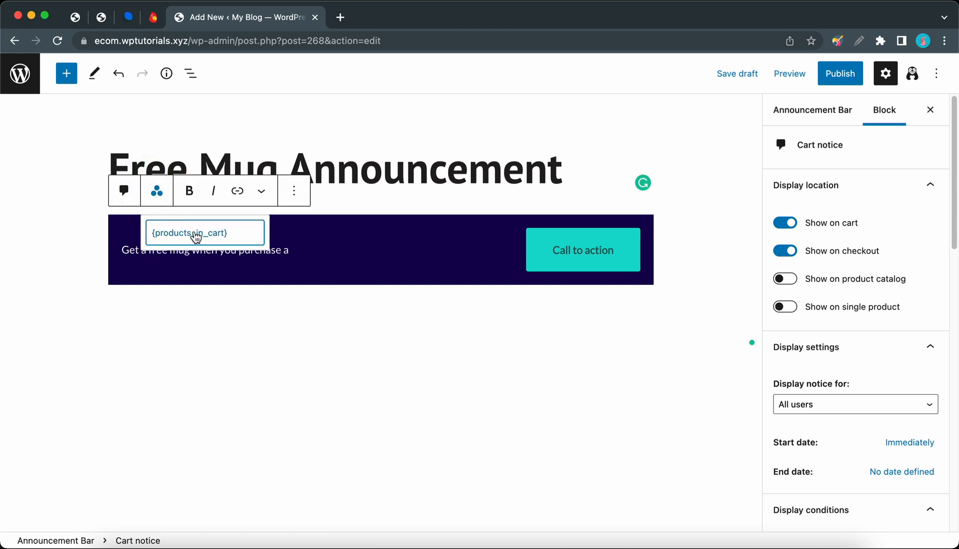
type("{products_in_cart}")
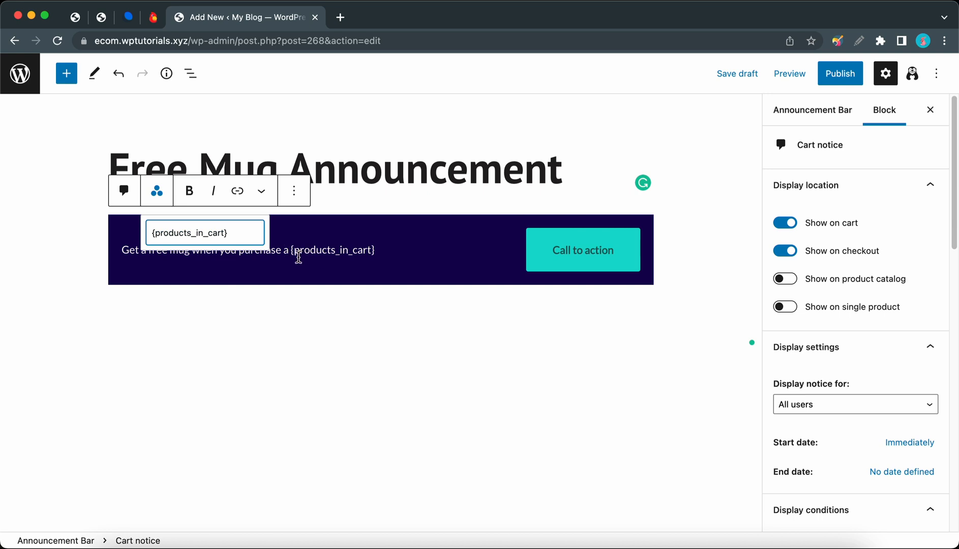
left_click(374, 250)
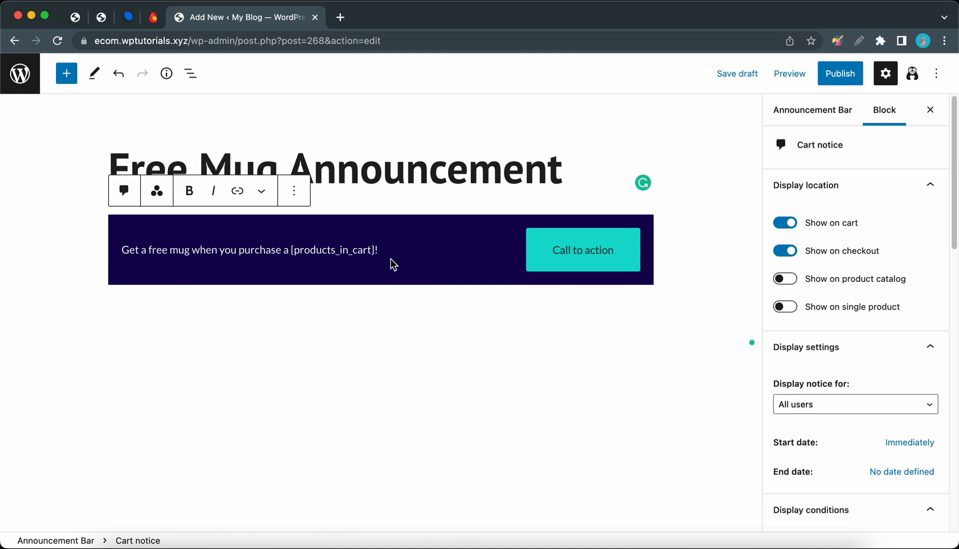
left_click(583, 250)
type("Get Offer")
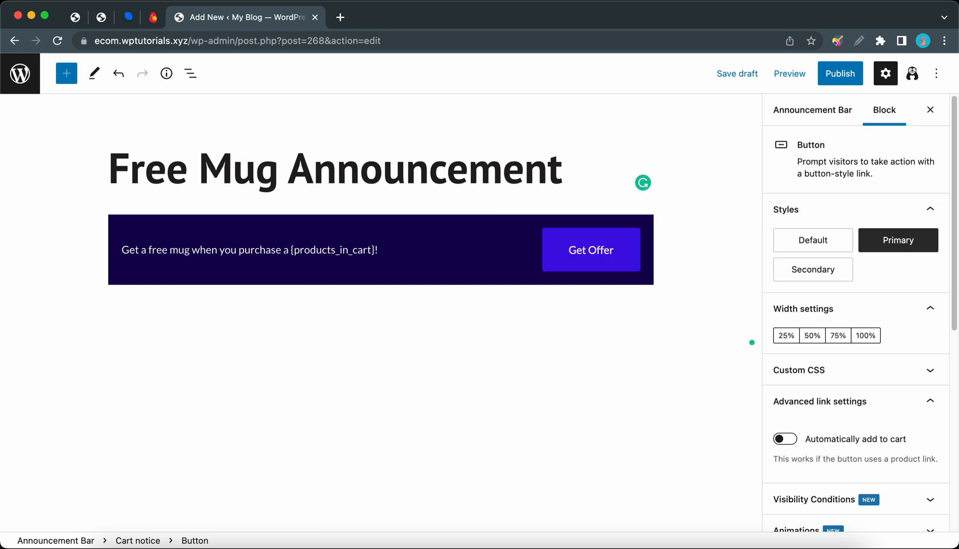
- Enable automatic add-to-cart and automatic discount on Get Offer with code 'free mug'
left_click(591, 250)
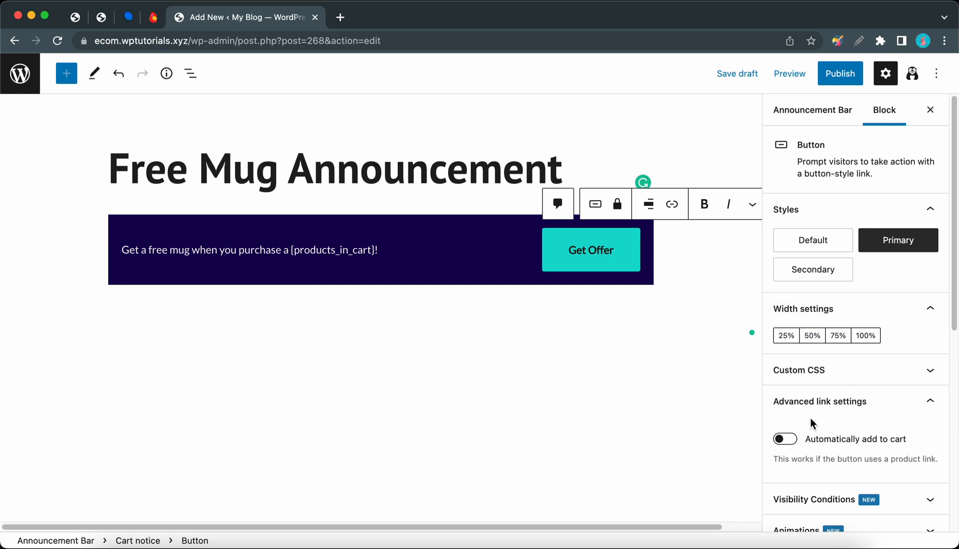
left_click(785, 438)
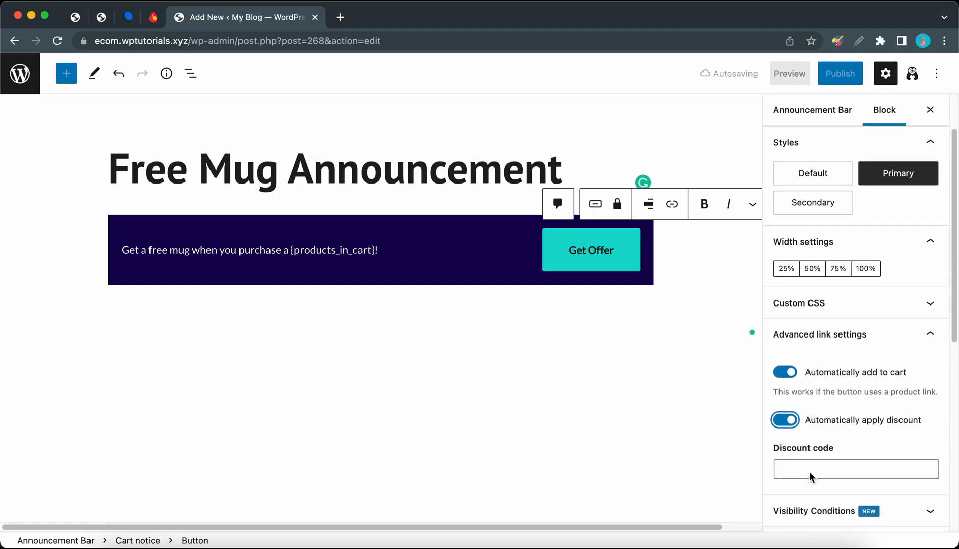
left_click(856, 469)
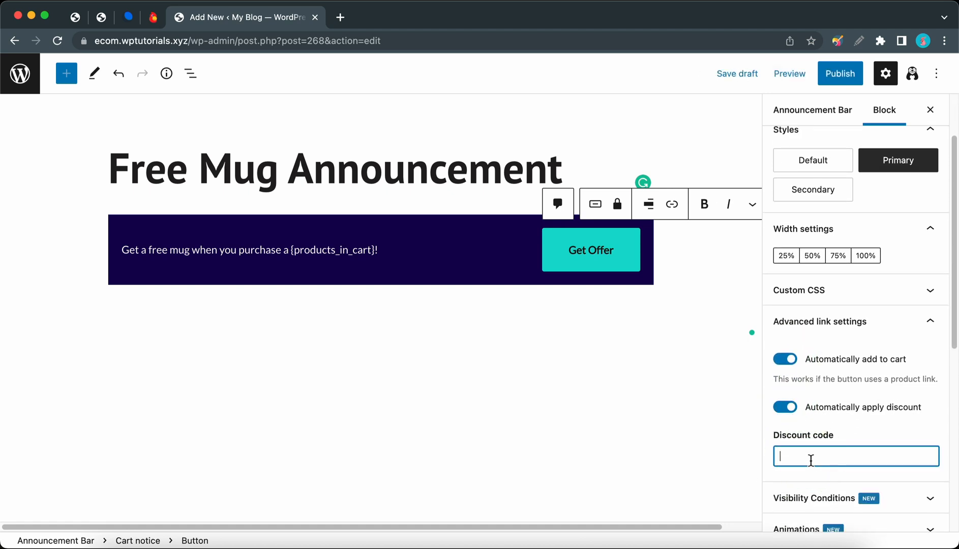
type("free mug")
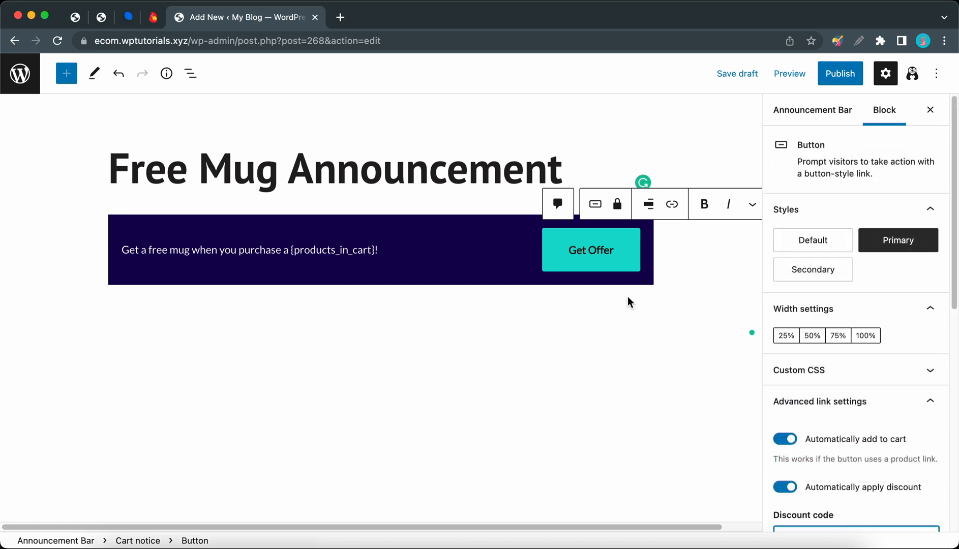
- Link the Get Offer button to ecom.wptutorials.xyz/product/ceramic-mugs/ and publish the announcement bar
left_click(671, 203)
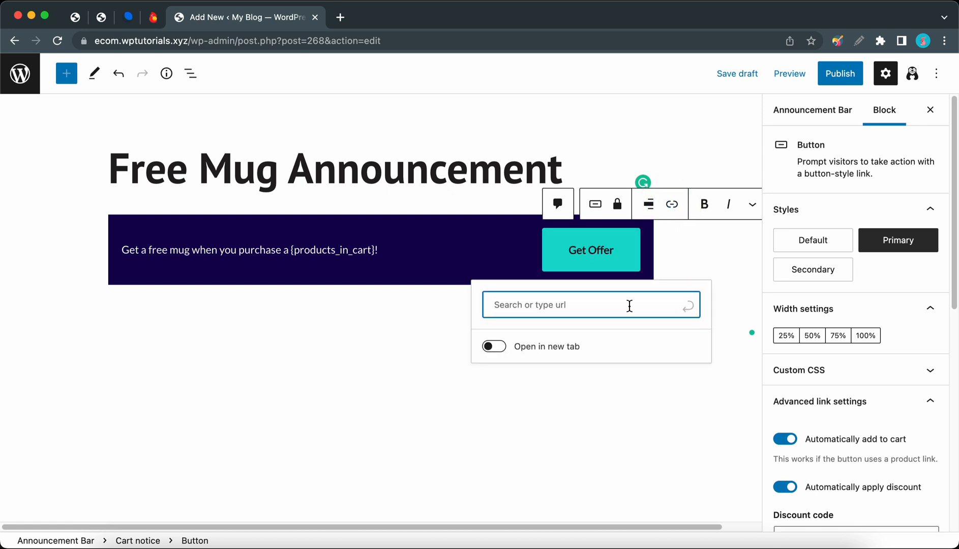
type("ecom.wptutorials.xyz/product/ceramic-mugs/")
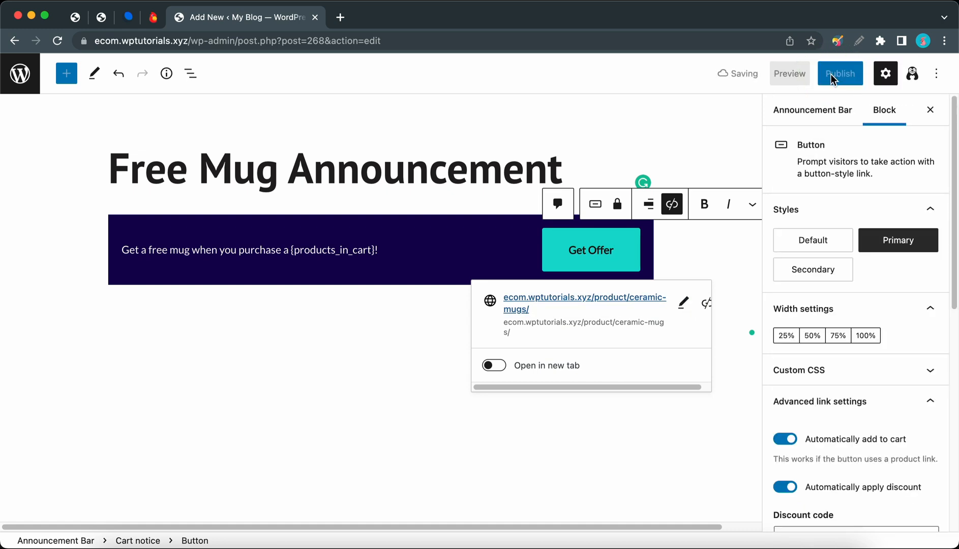
left_click(840, 73)
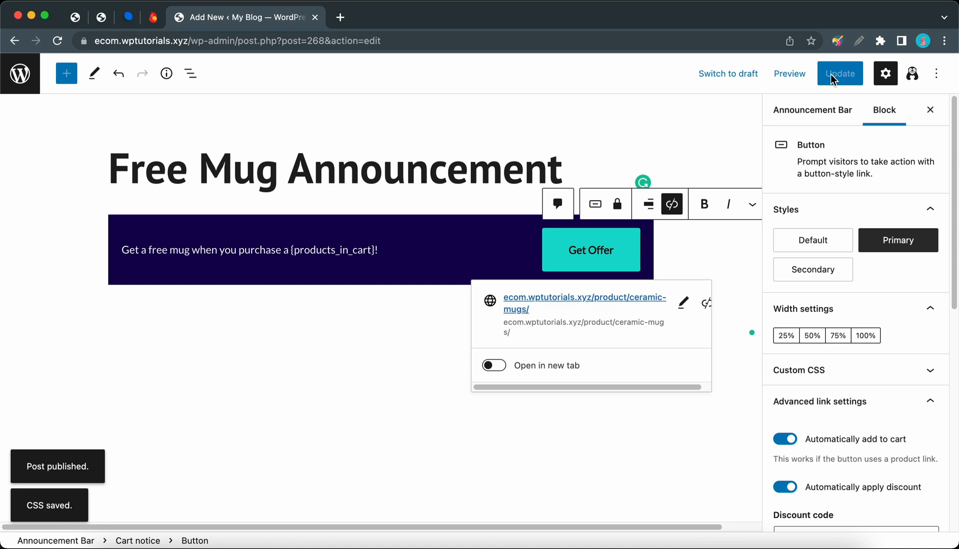
- Bring up the admin dashboard in a new tab and visit the storefront shop page
right_click(20, 73)
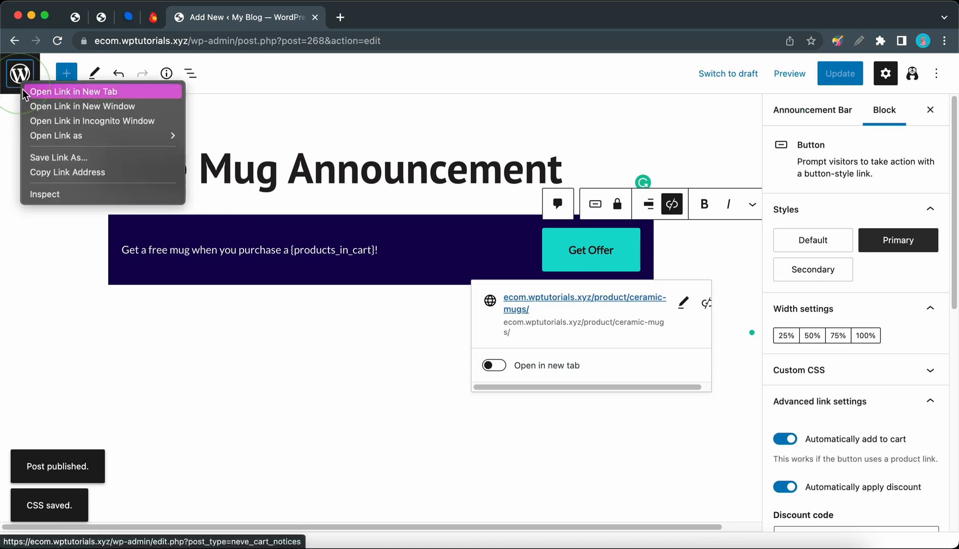
left_click(77, 91)
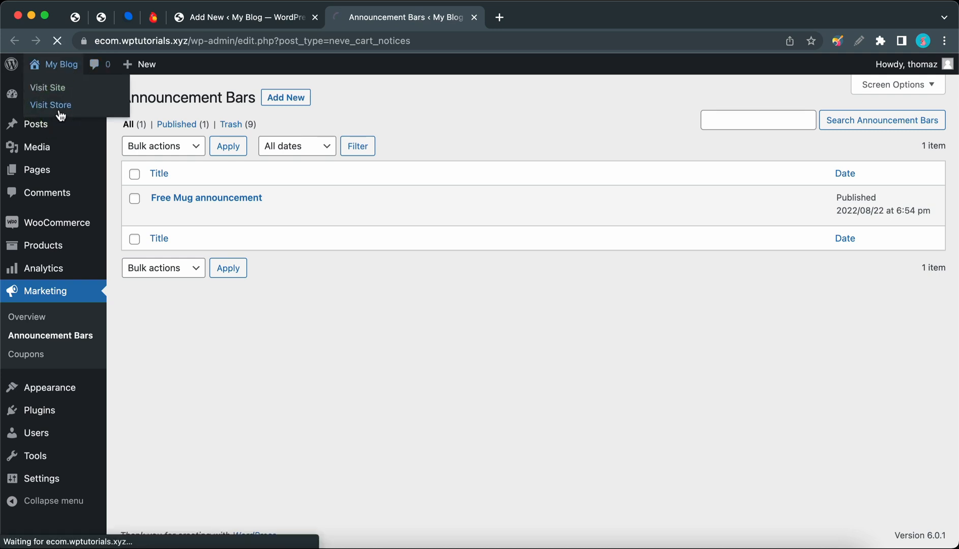
left_click(50, 105)
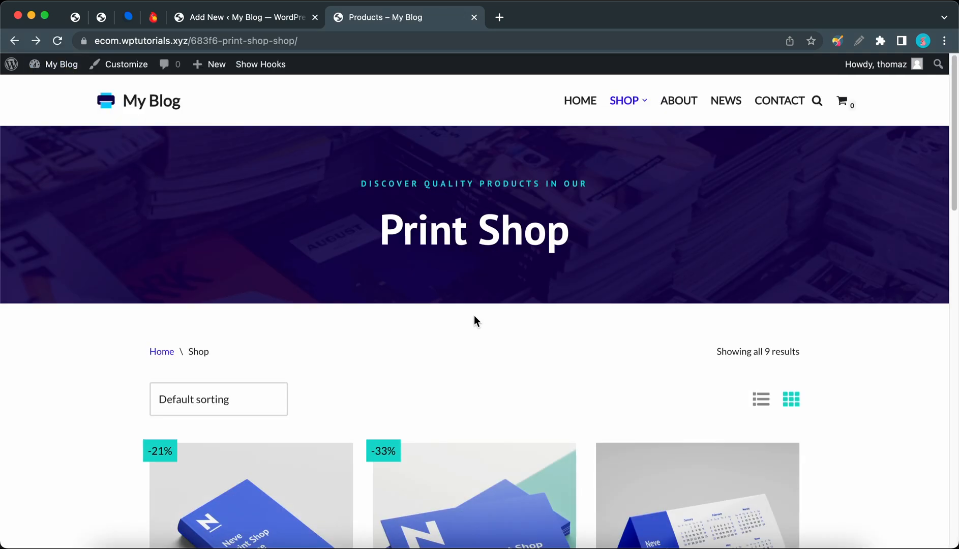
- Add the Roll-Up Banner to the cart from the shop page
scroll("down", 3)
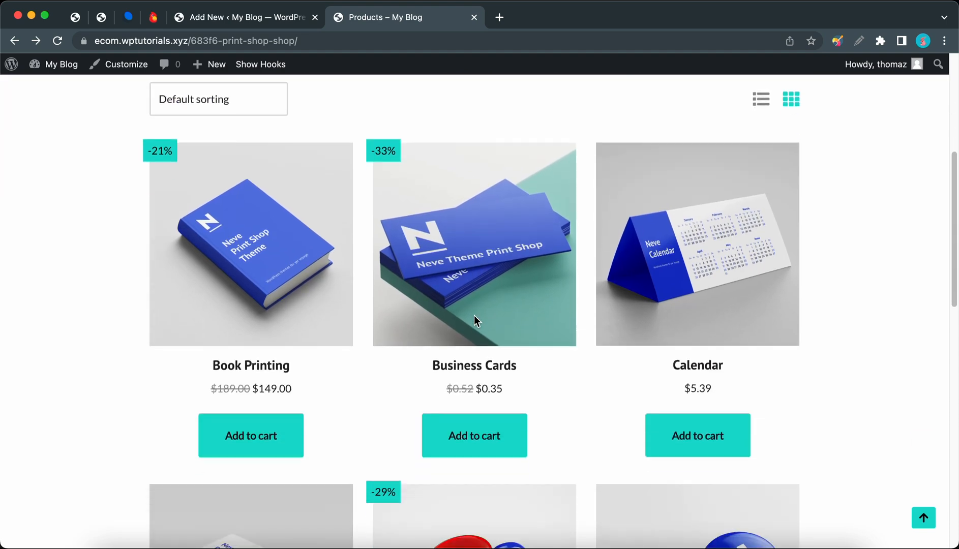
scroll("down", 3)
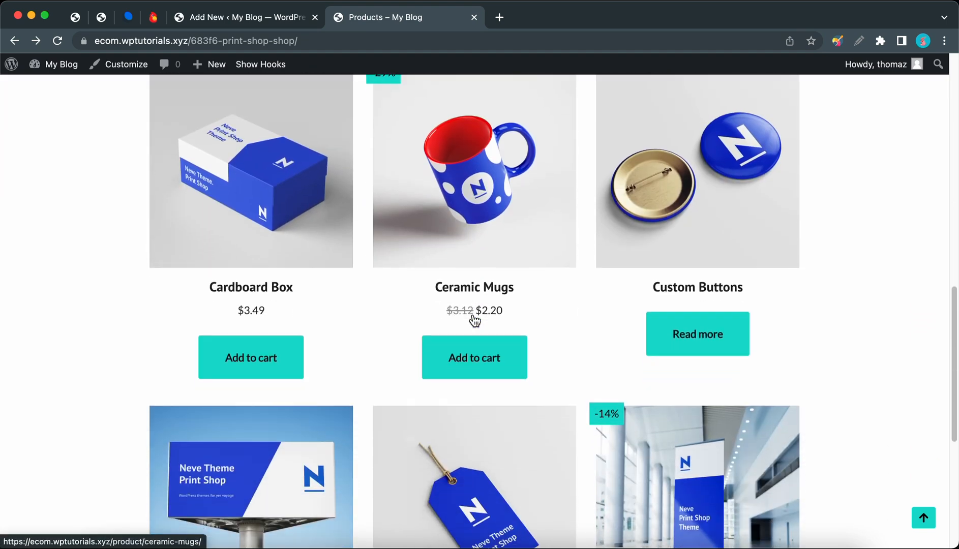
scroll("down", 3)
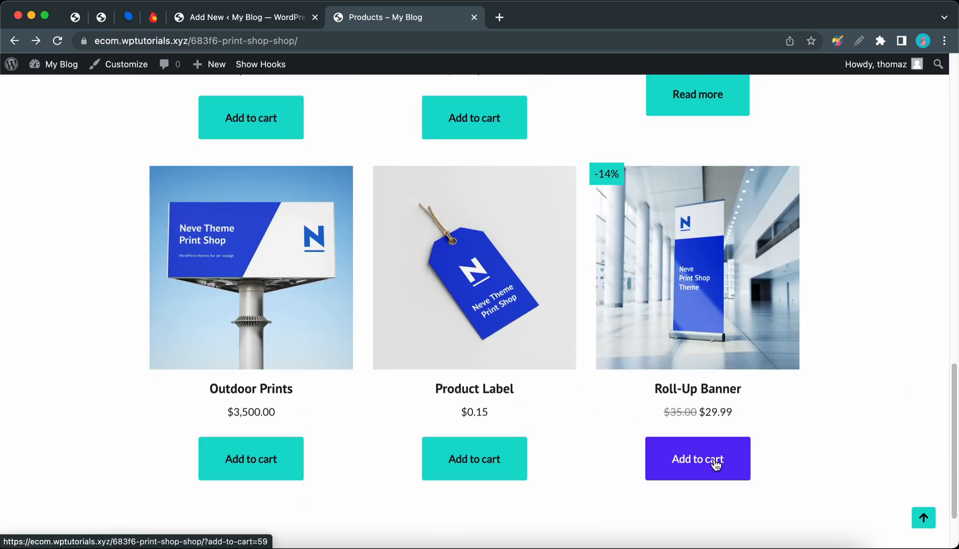
left_click(697, 458)
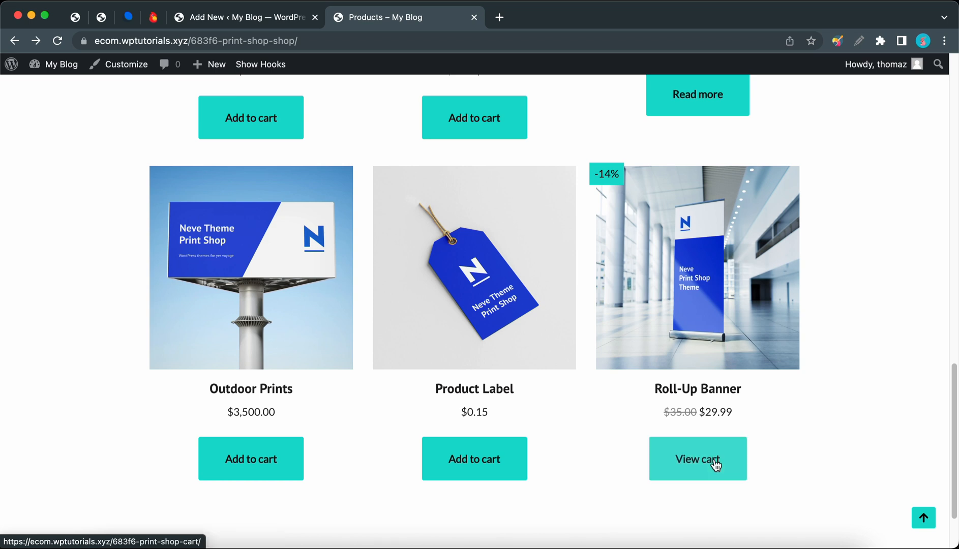
- View the cart and claim the free-mug offer, adding Ceramic Mugs alongside the Roll-Up Banner
left_click(698, 459)
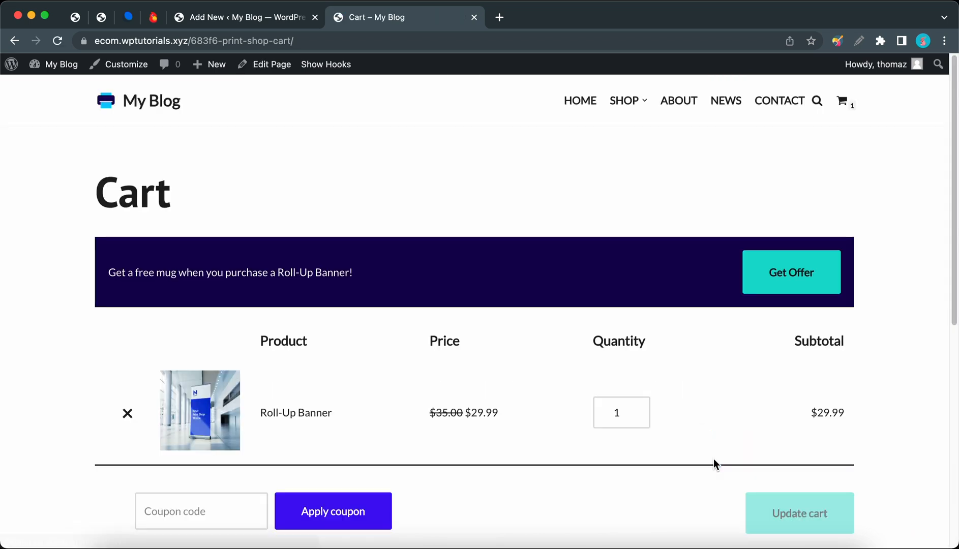
mouse_move(314, 296)
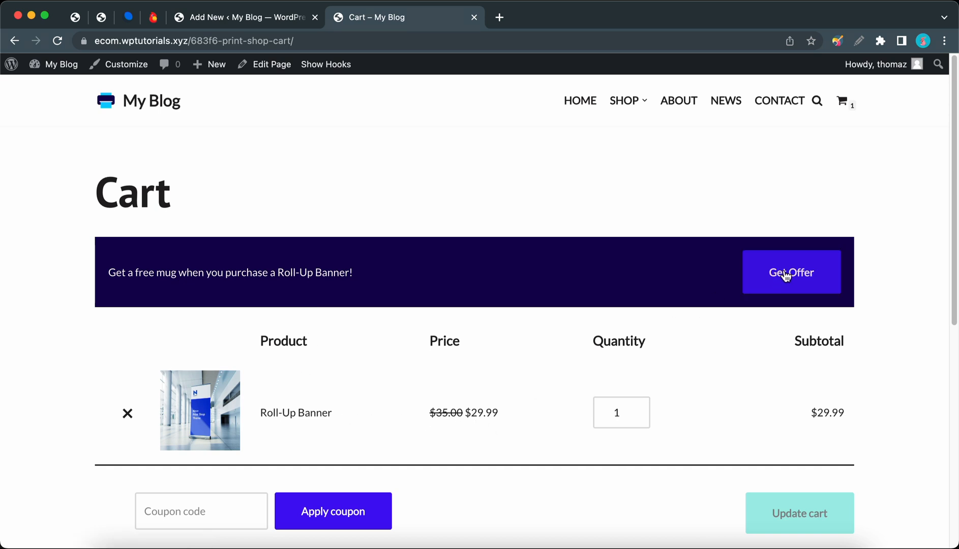
left_click(791, 271)
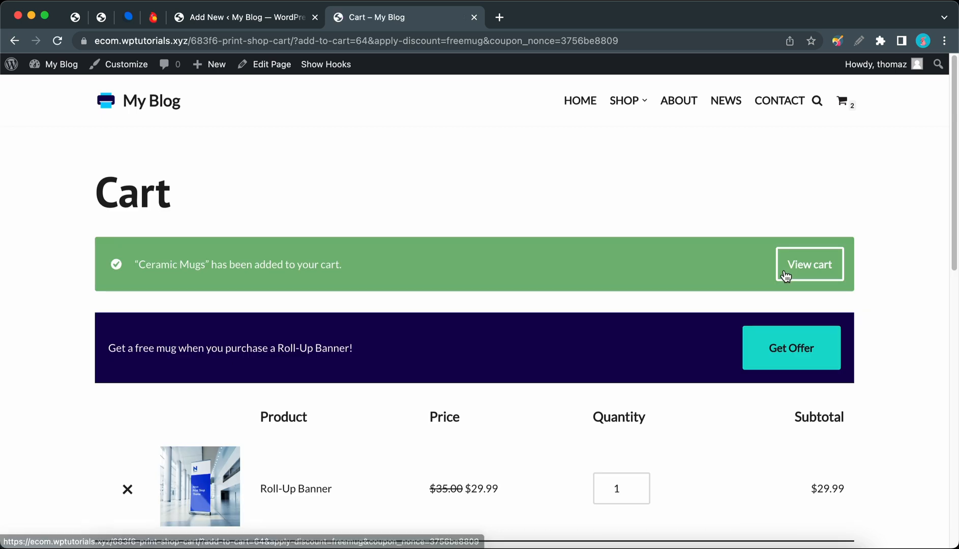
mouse_move(236, 266)
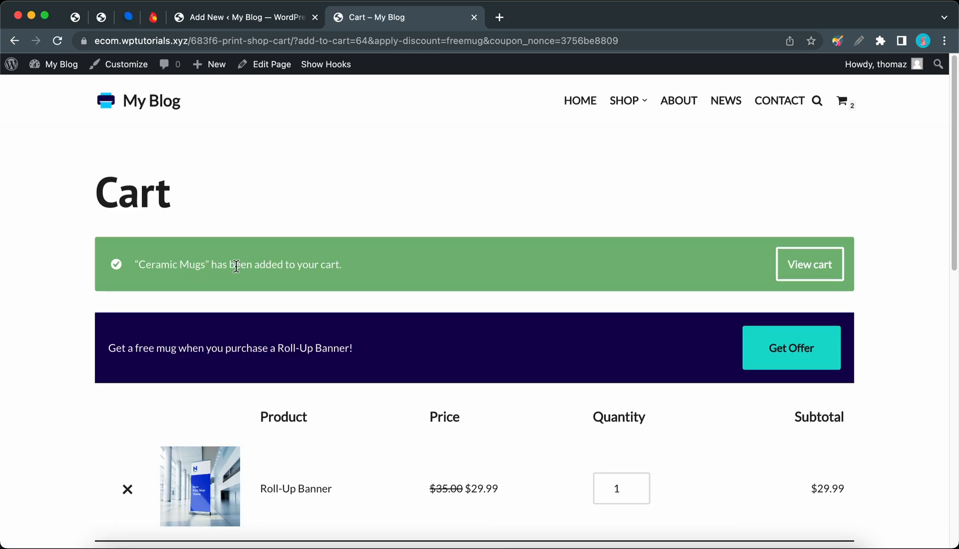
mouse_move(598, 270)
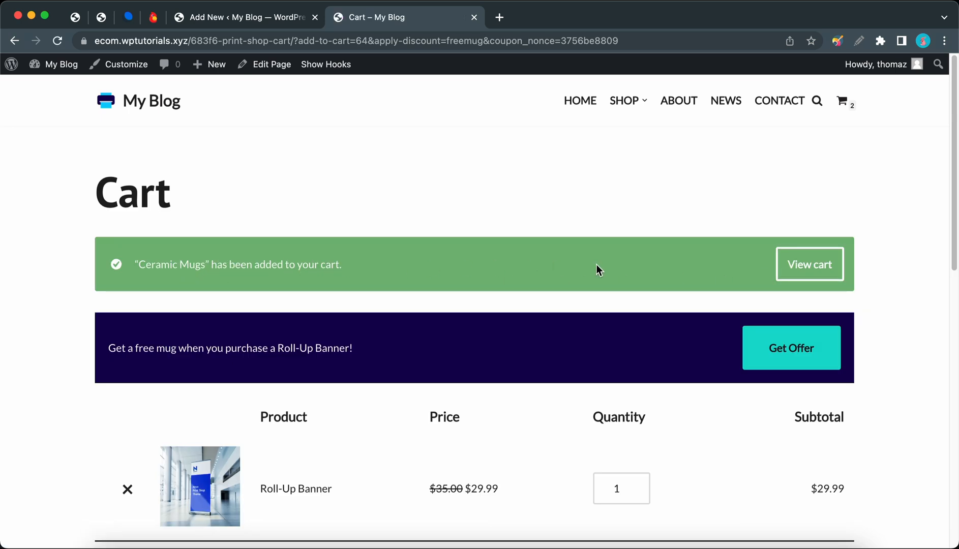
- Proceed to checkout with the freemug coupon taking $2.20 off for a $39.99 total
scroll("down", 3)
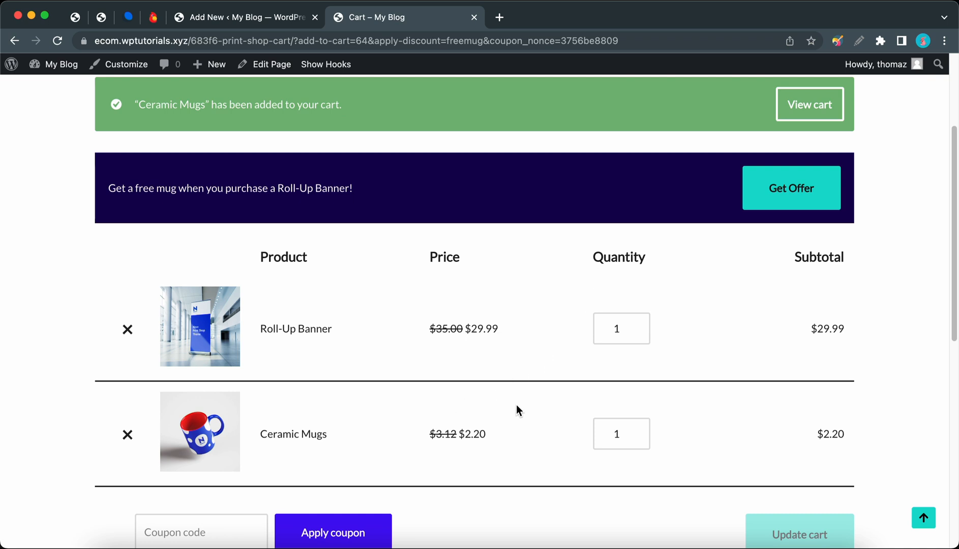
scroll("down", 3)
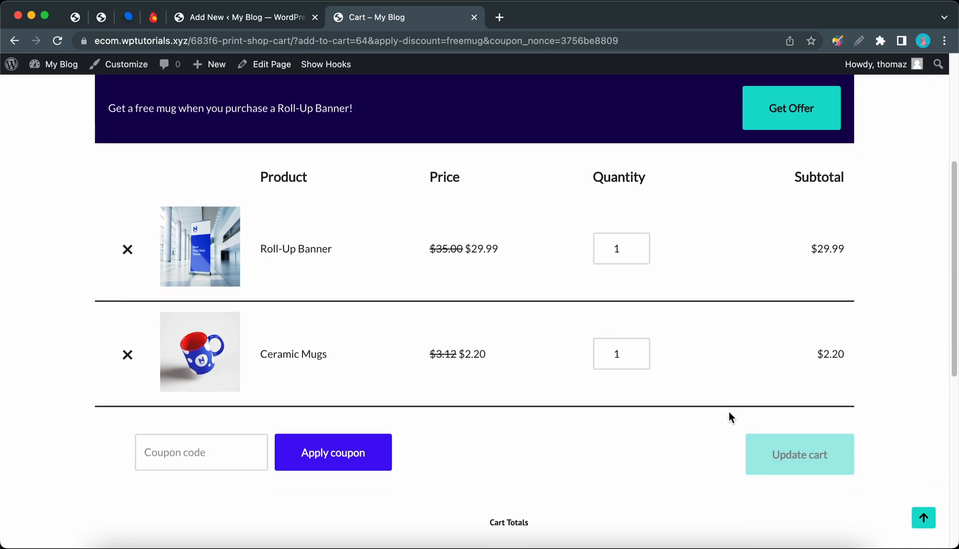
scroll("down", 3)
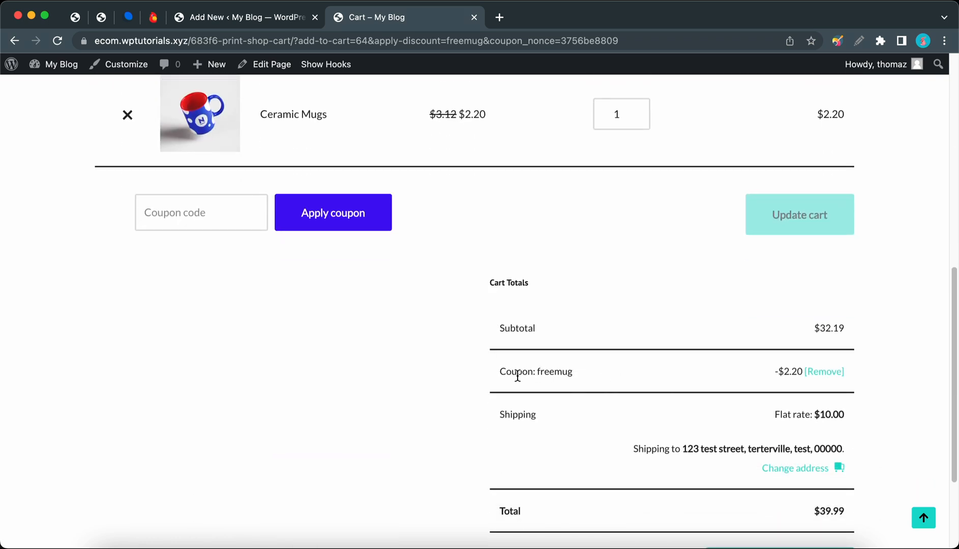
mouse_move(785, 375)
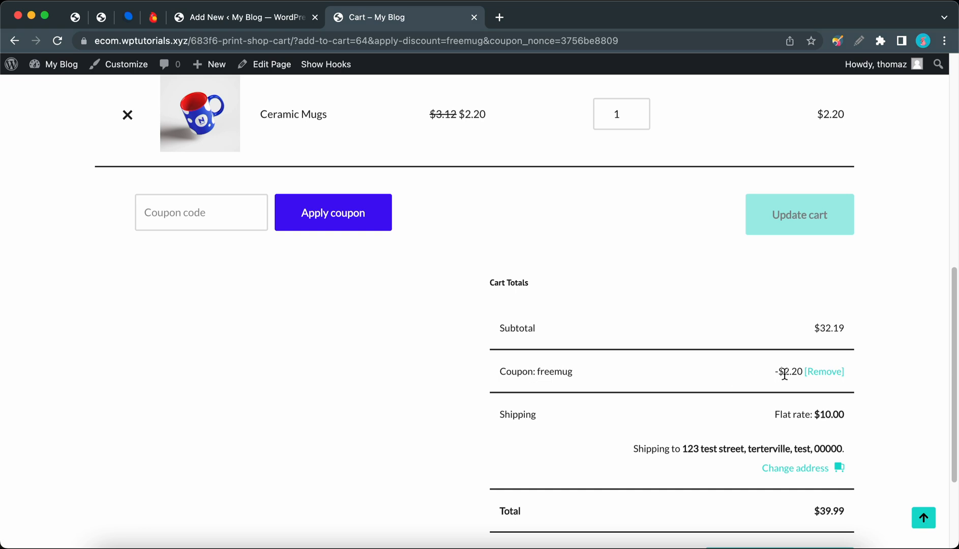
mouse_move(788, 374)
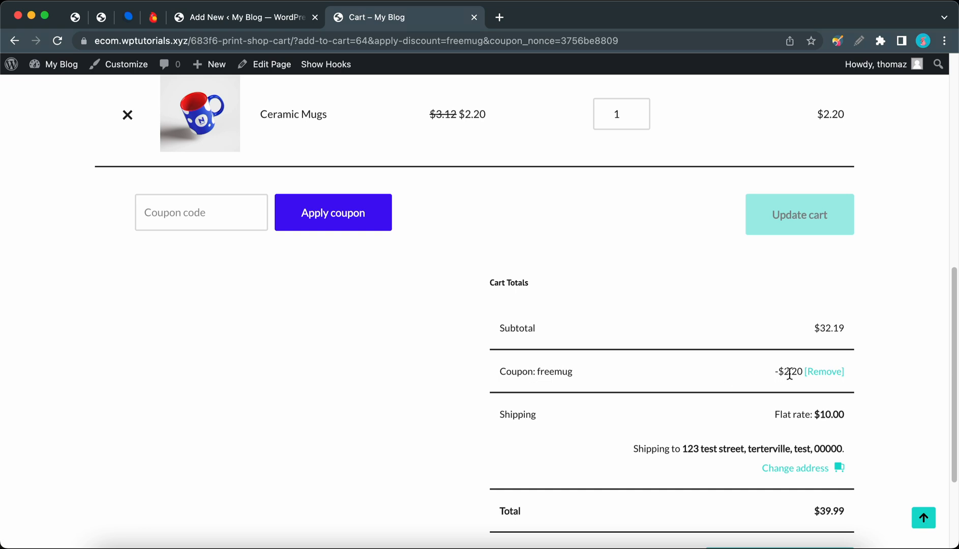
mouse_move(799, 412)
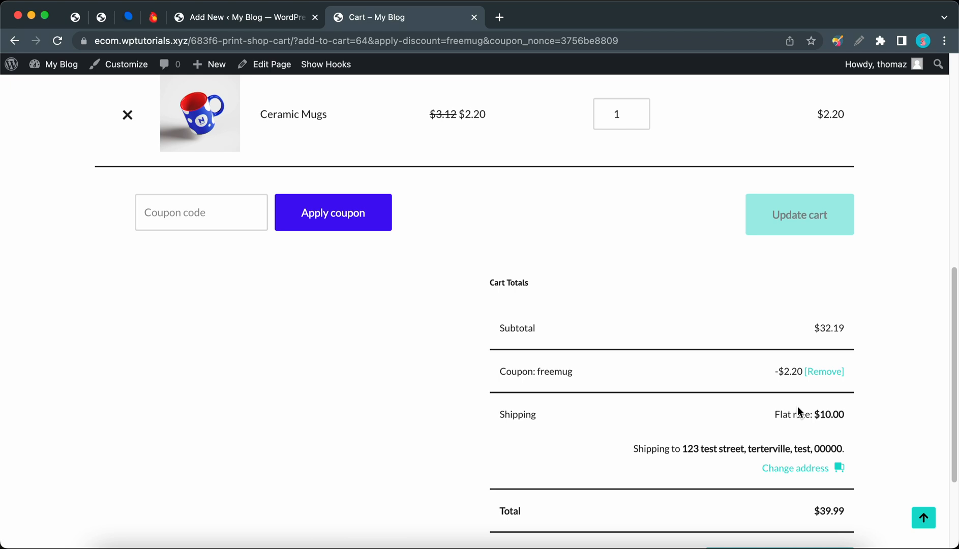
mouse_move(809, 513)
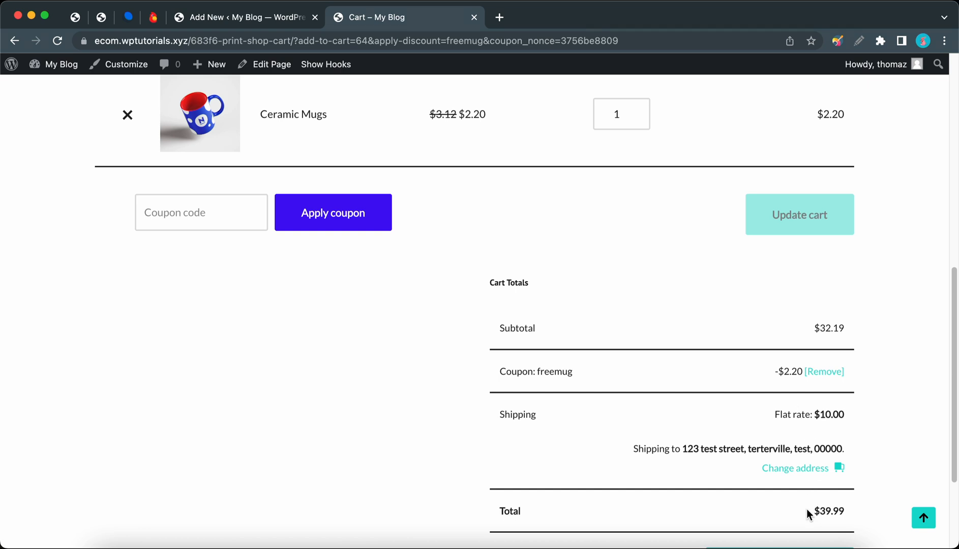
left_click(779, 486)
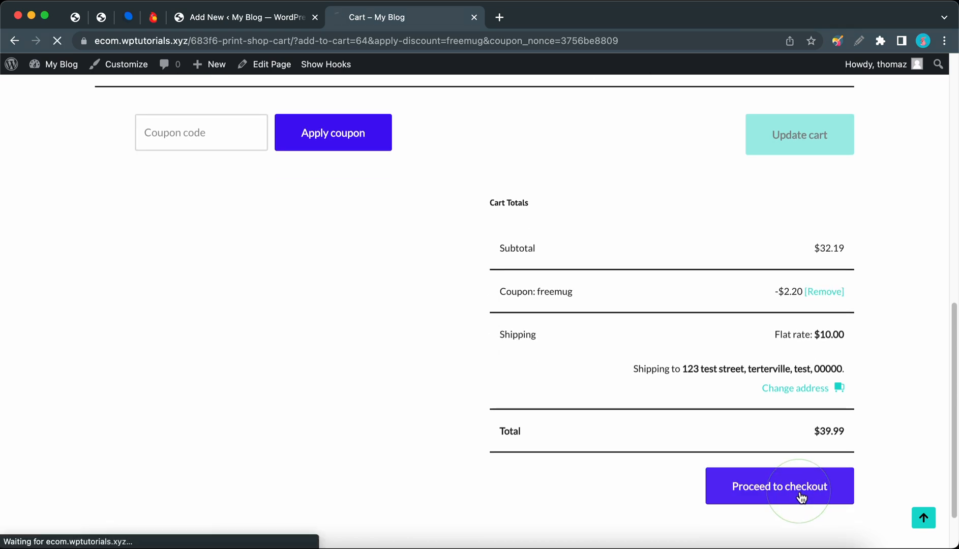